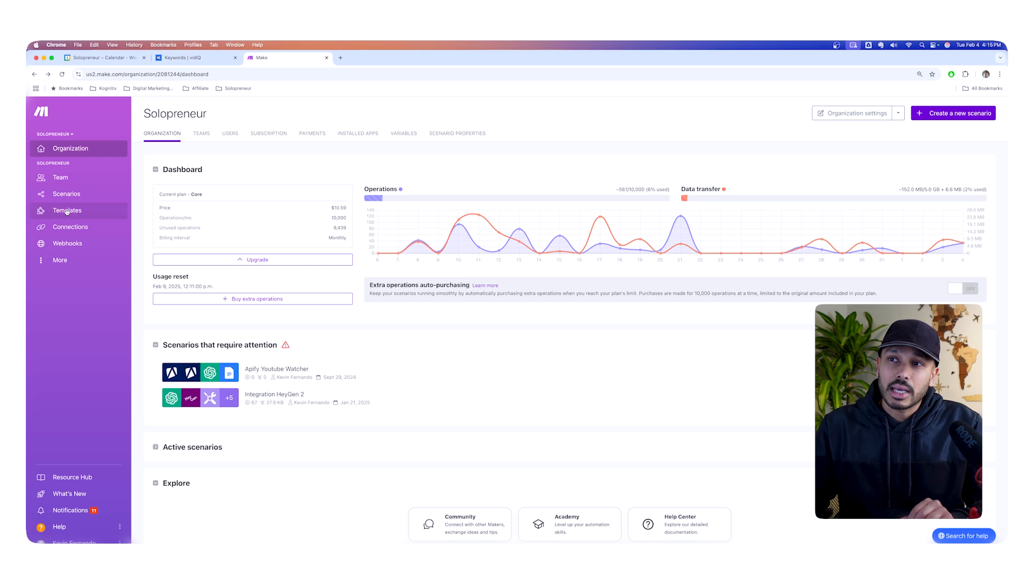
Open the Templates library, try searching 'highlevel' and 'gmail', then clear the search.
click(67, 210)
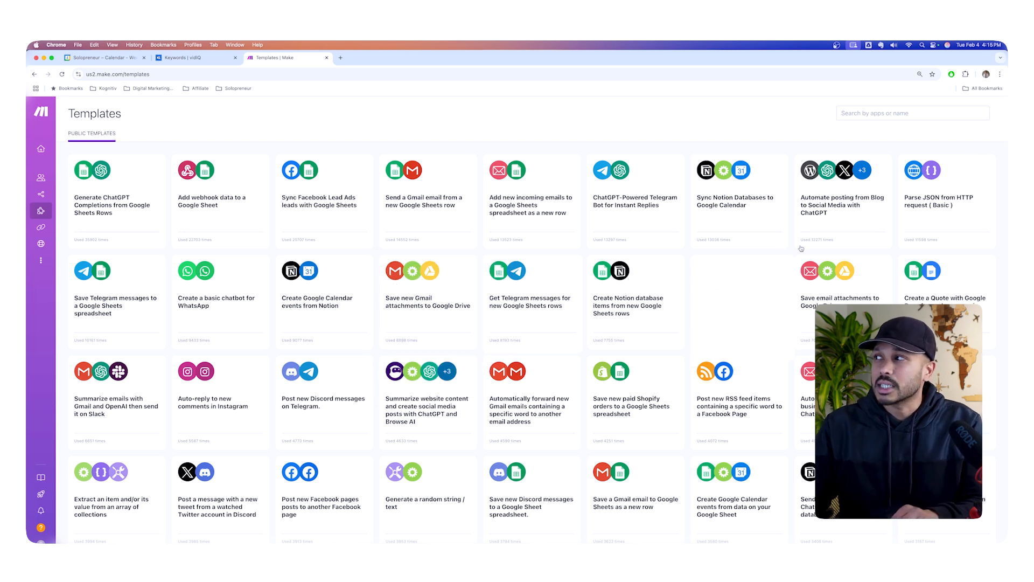
click(912, 112)
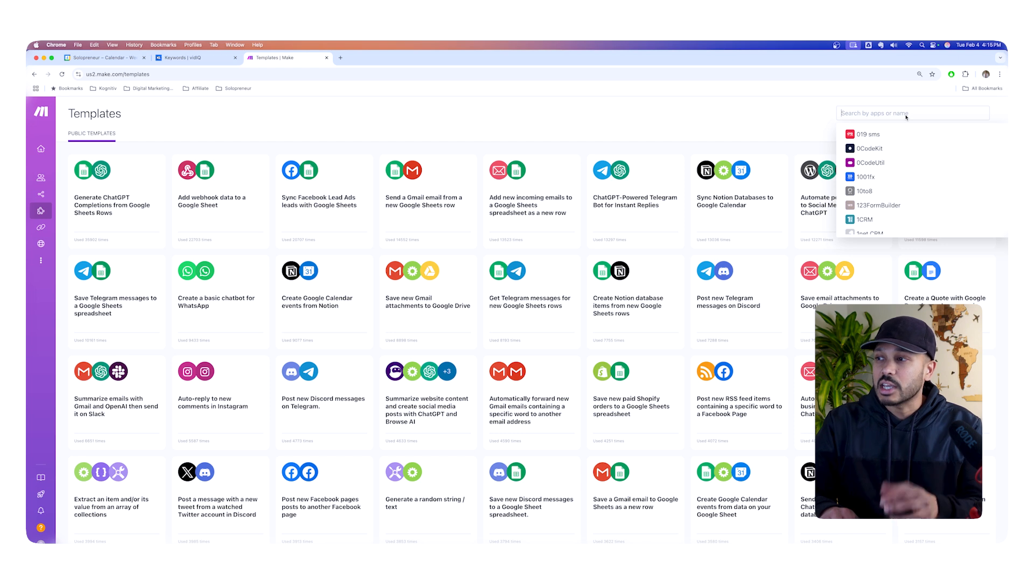
text(highlevel)
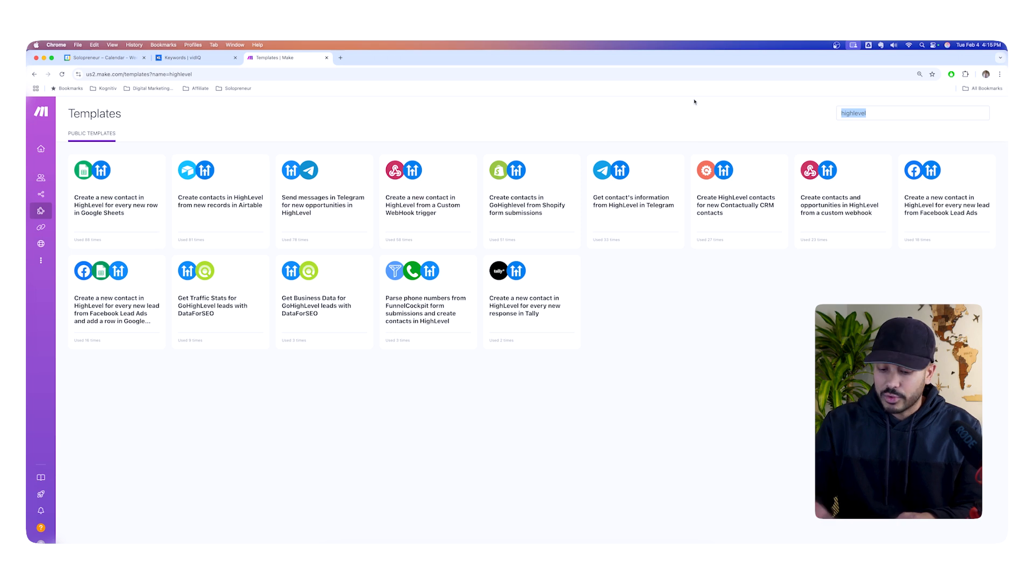
text(gmail)
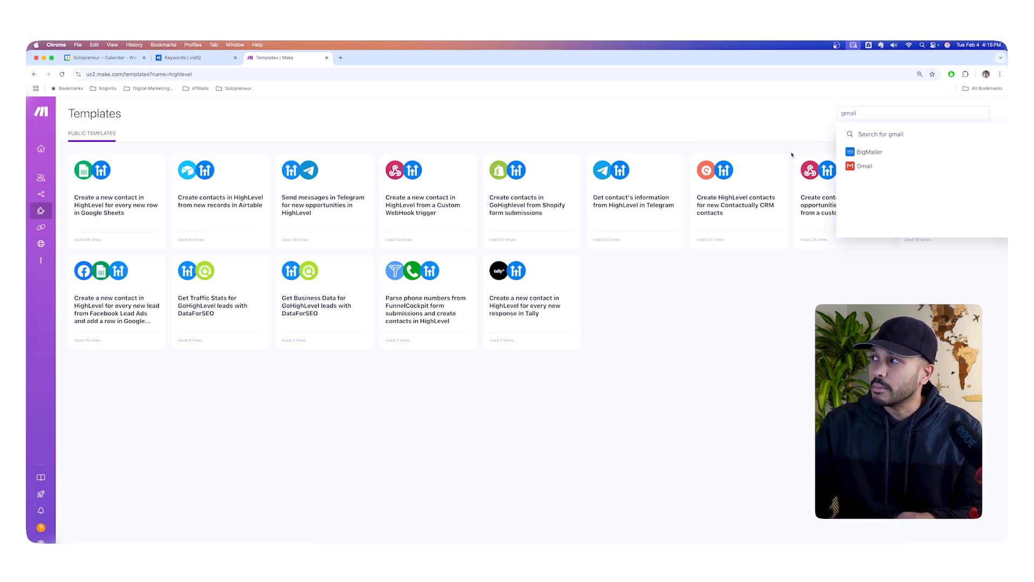
click(864, 166)
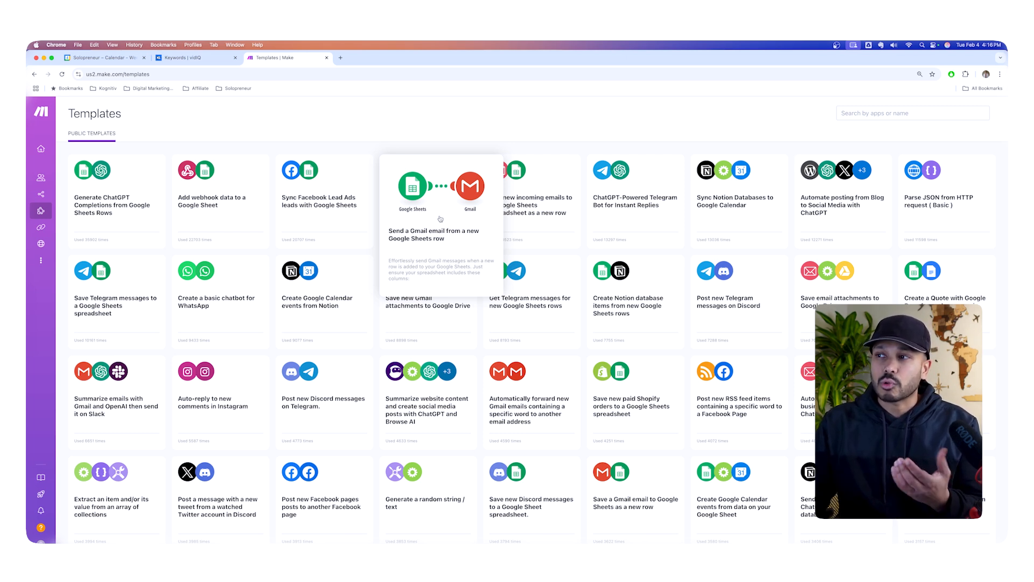
Preview the blog-to-social-media ChatGPT template and start its guided setup at the WordPress step.
click(432, 191)
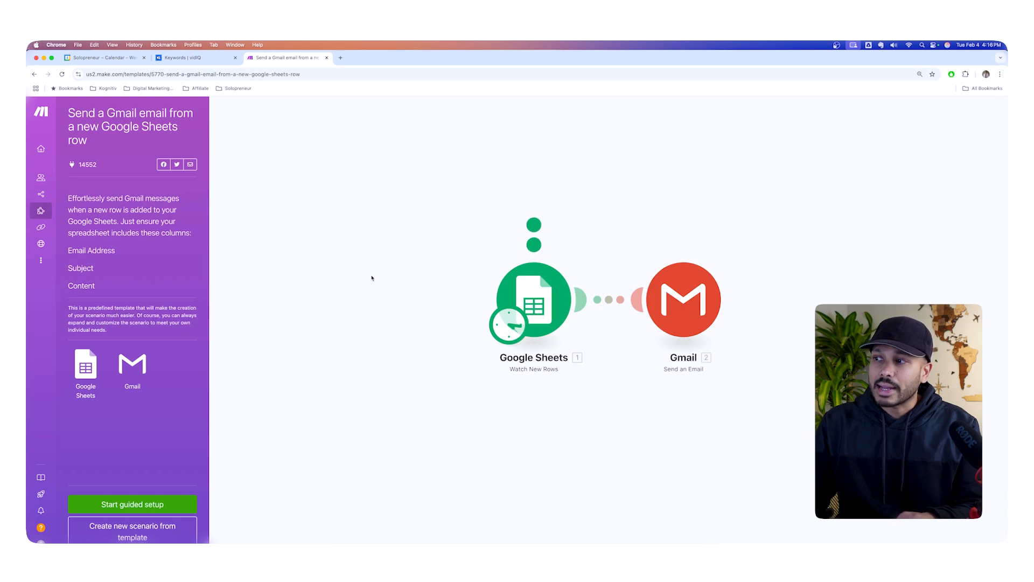
mouse_move(631, 290)
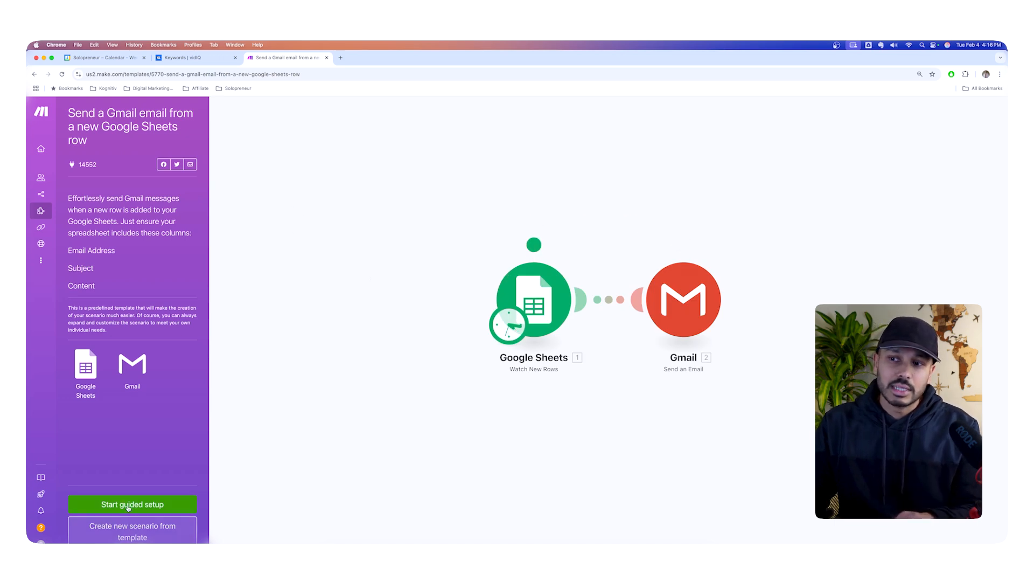
click(131, 504)
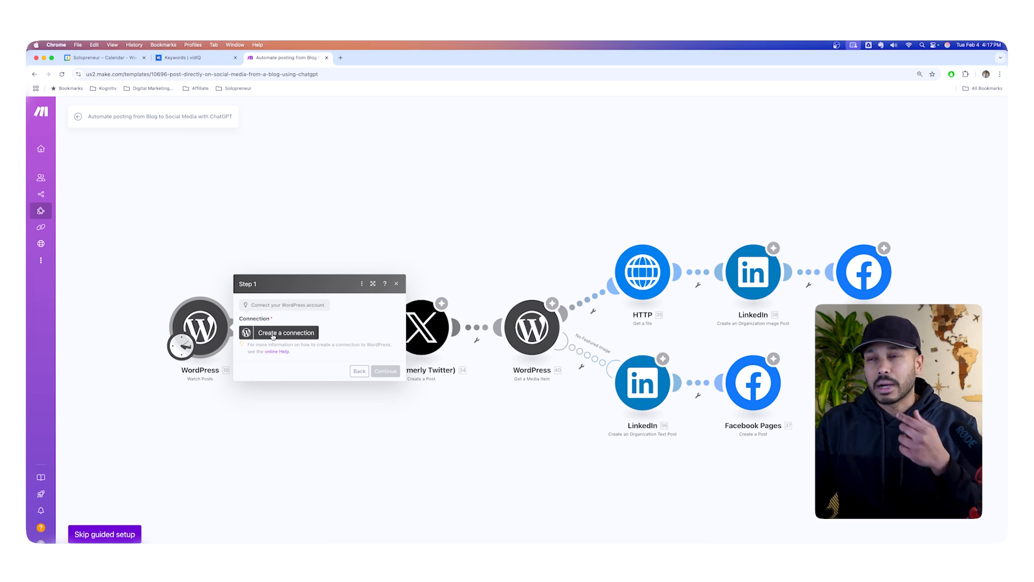
Create a blank scenario with the AI Assistant panel ready for a request.
click(396, 283)
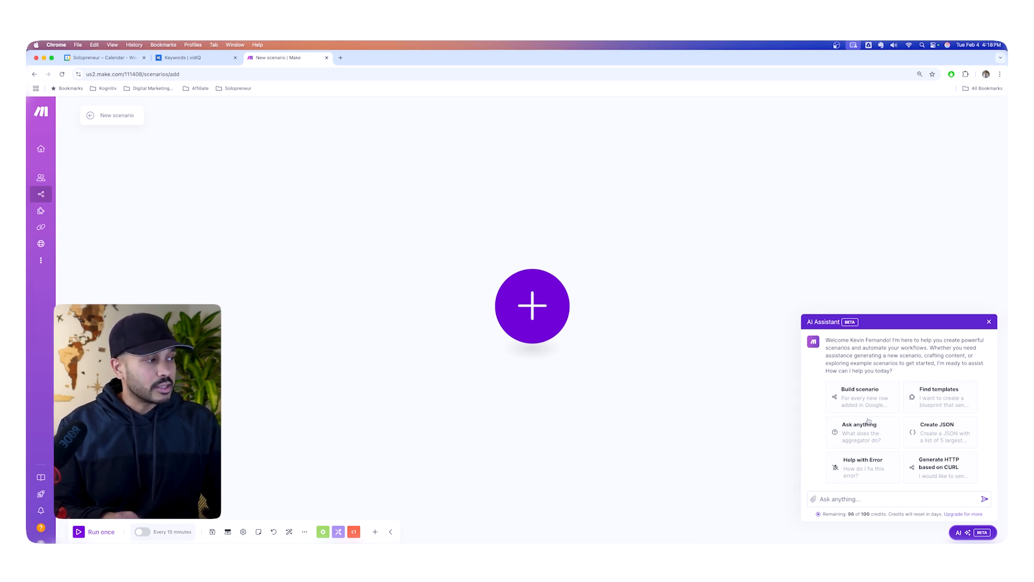
Ask the AI Assistant for a spreadsheet-to-OpenAI email automation and let it build the modules.
click(896, 499)
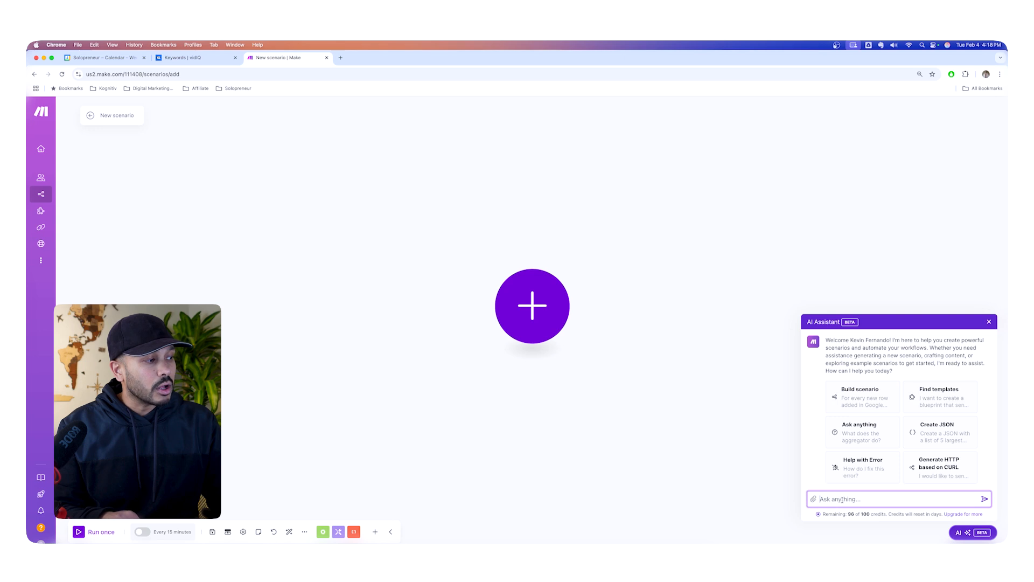
text(I want to create an automation where I add emails to a spreadsheet and then send an email to each of the email addresses when they are added. I want the emails to be written automatically with A.I.)
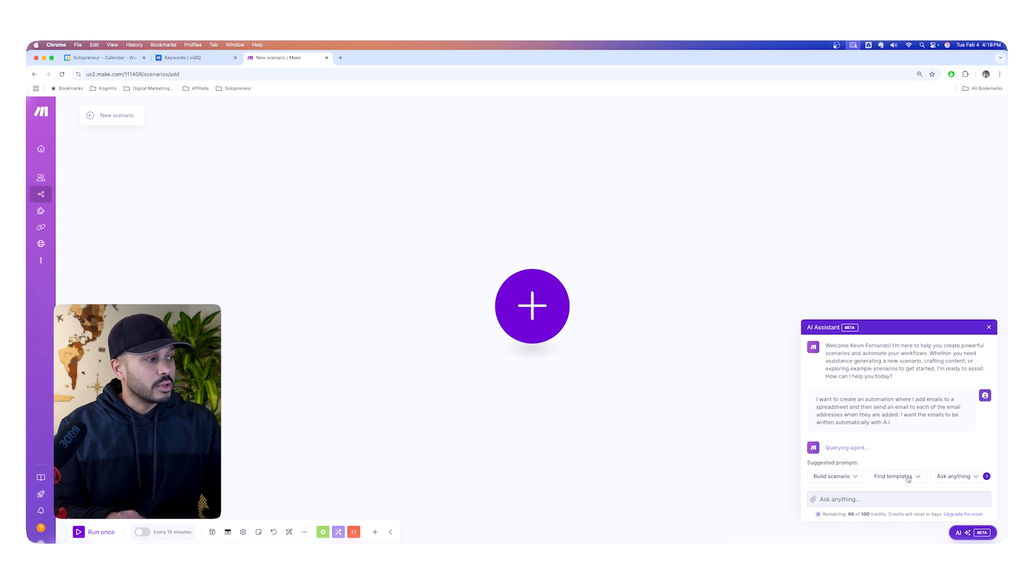
click(893, 476)
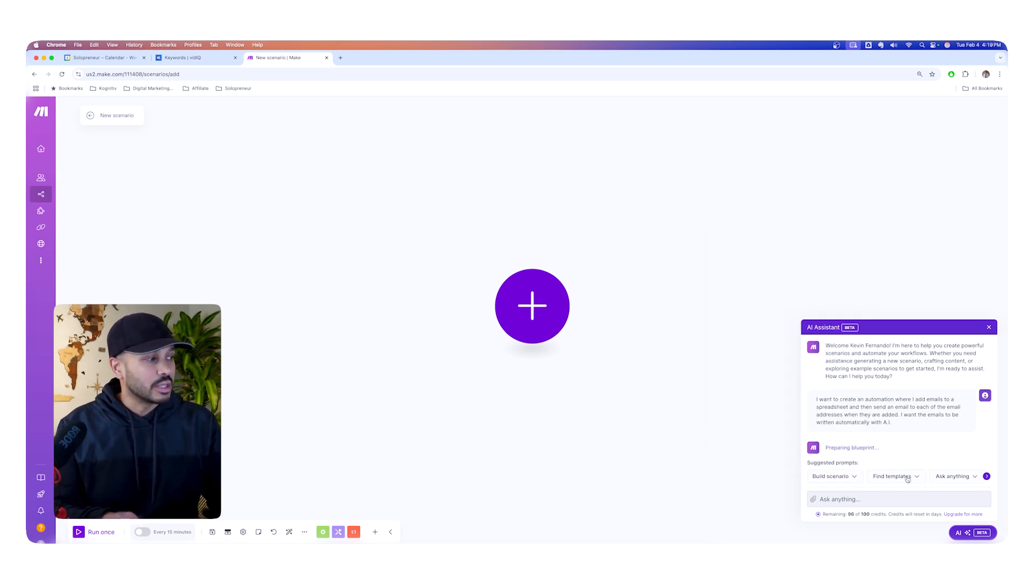
click(893, 475)
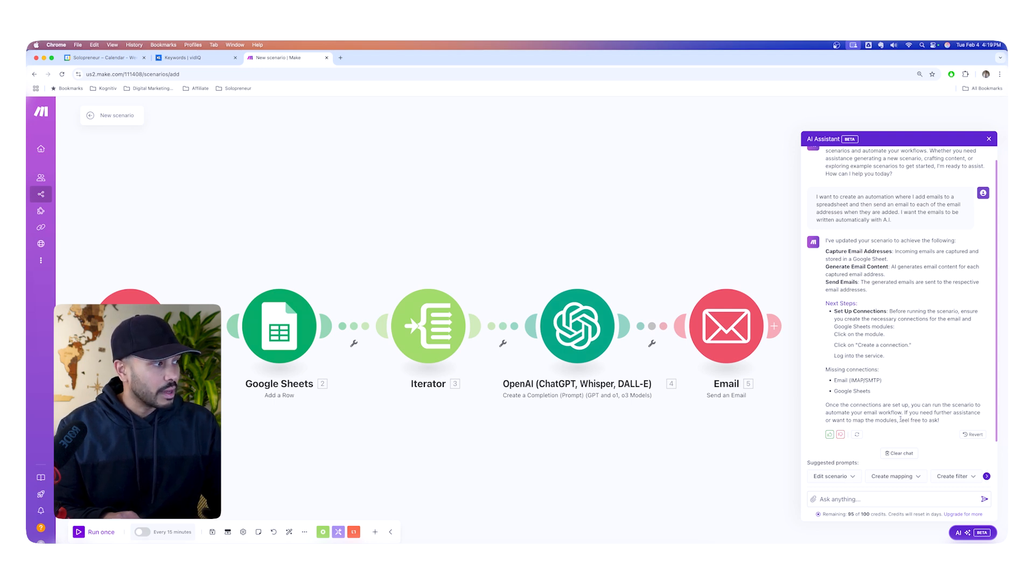
Send 'ok map the modules' to the assistant, then open the Email module's settings.
click(896, 498)
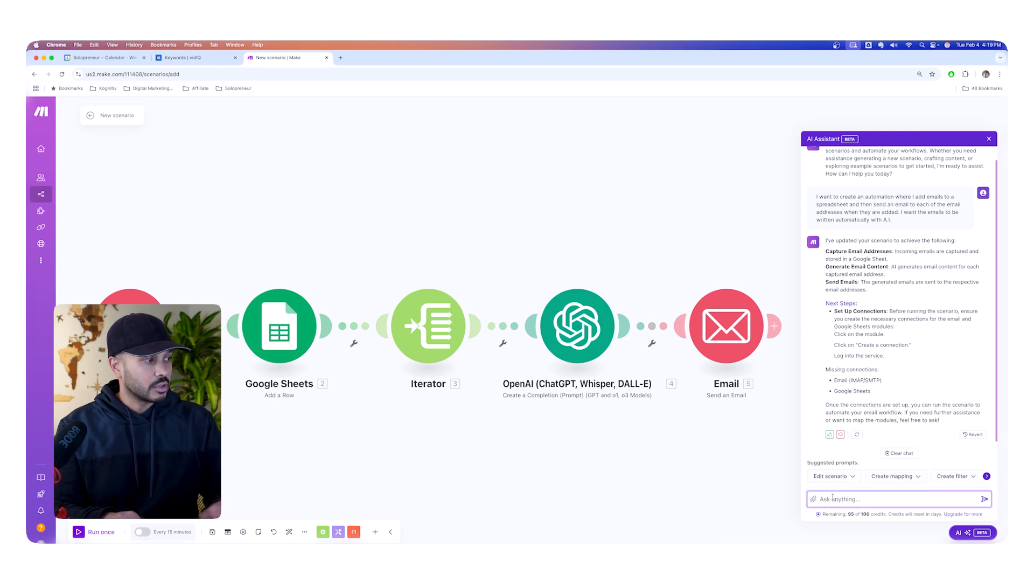
text(ok map the mod)
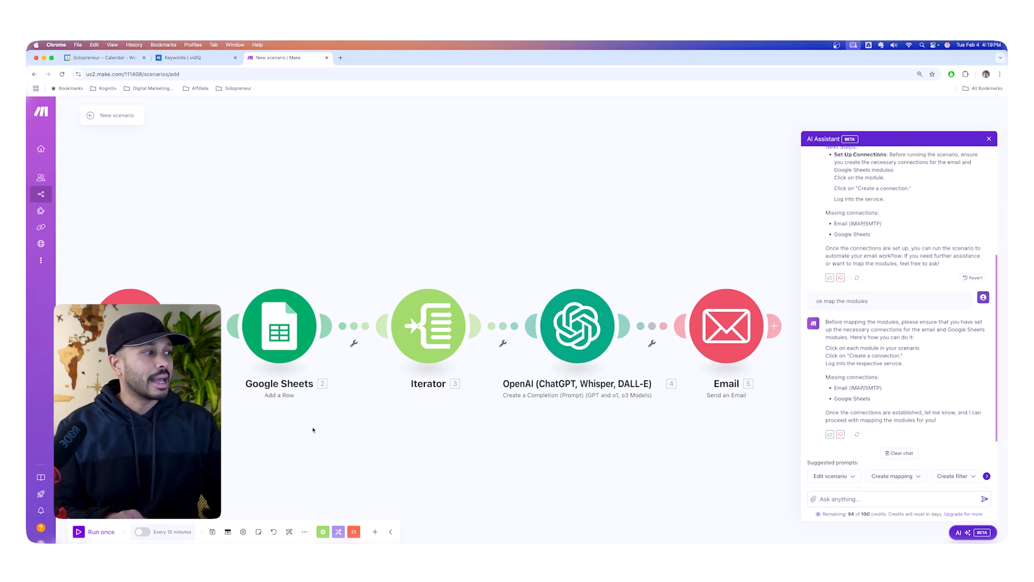
mouse_move(402, 429)
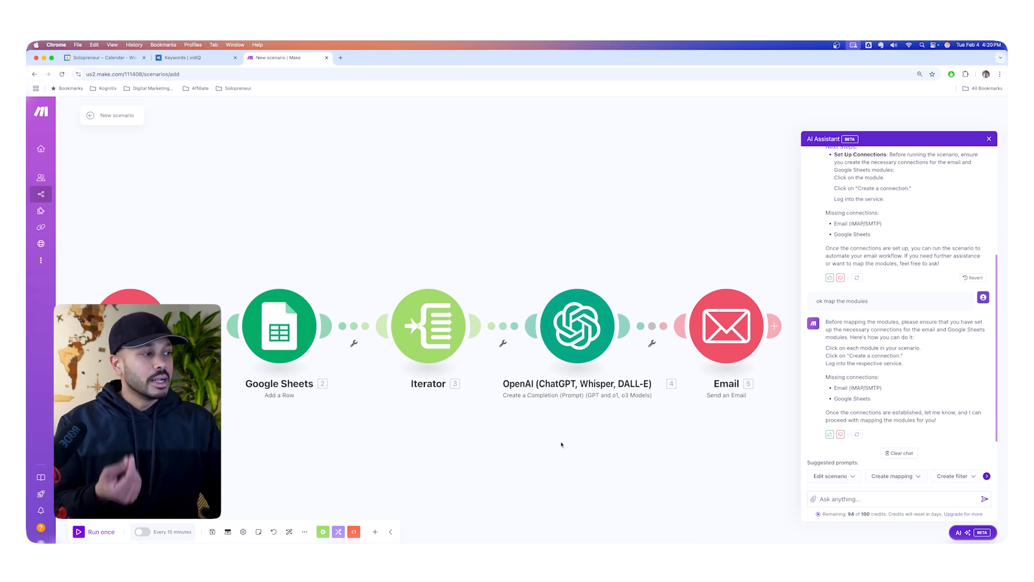
click(726, 326)
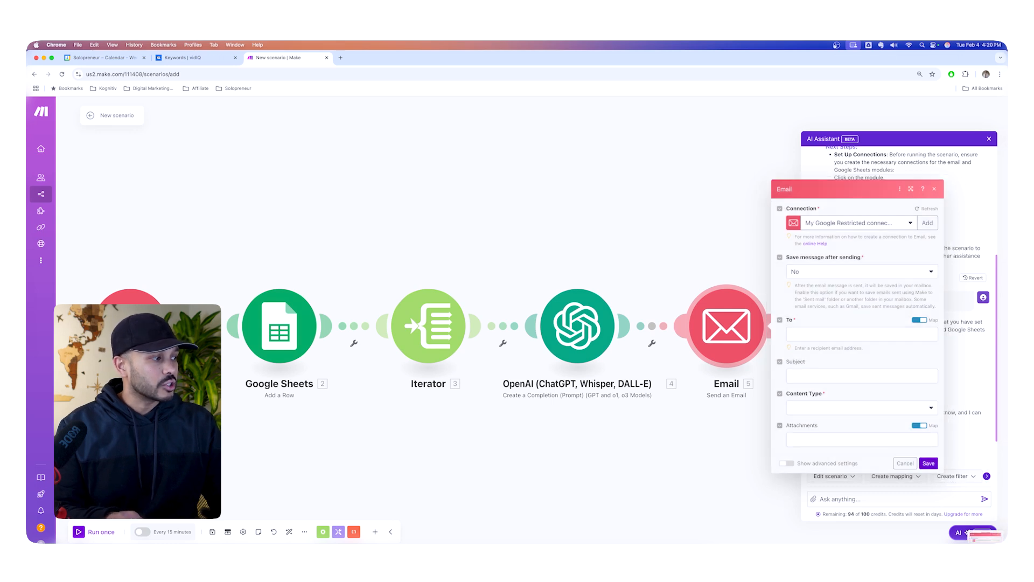
Send the assistant an Email settings screenshot asking about Content Type, then switch to ChatGPT.
click(927, 462)
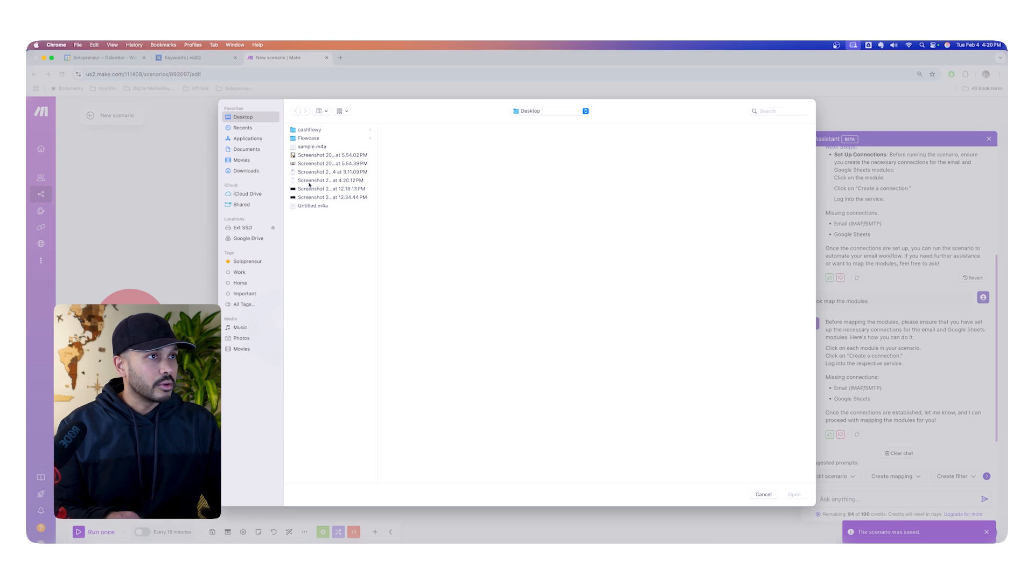
click(331, 188)
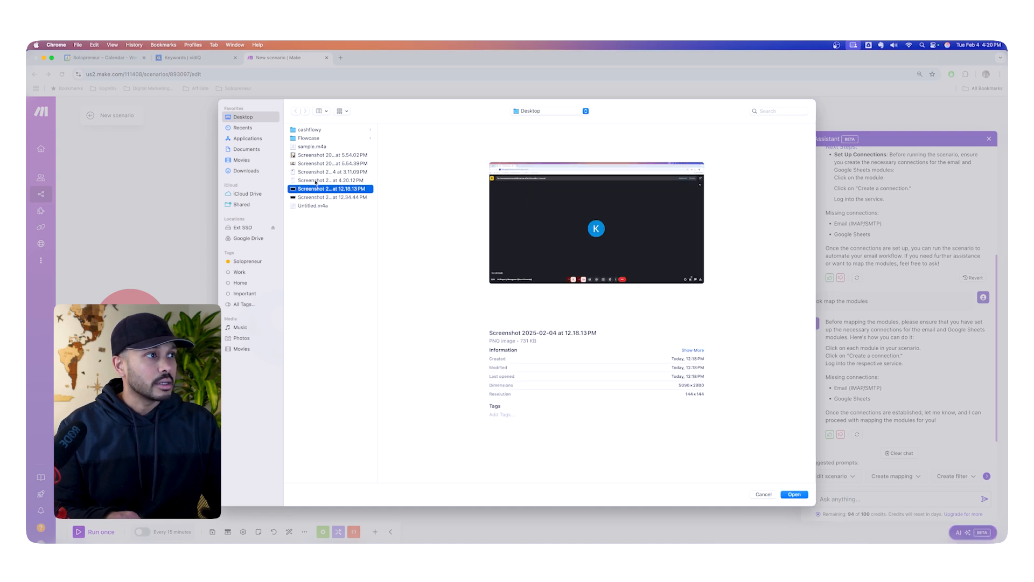
click(331, 180)
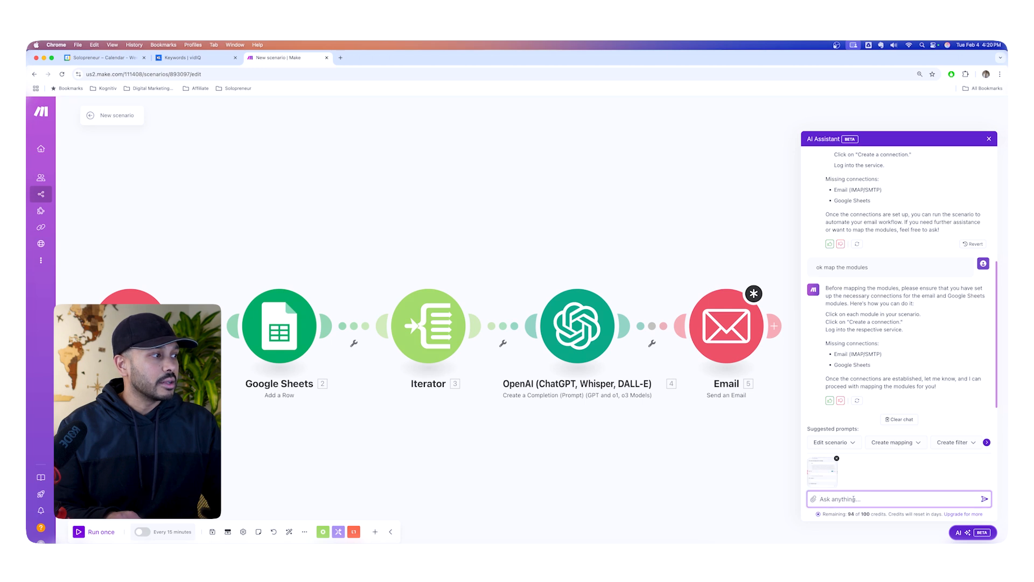
text(what do I e)
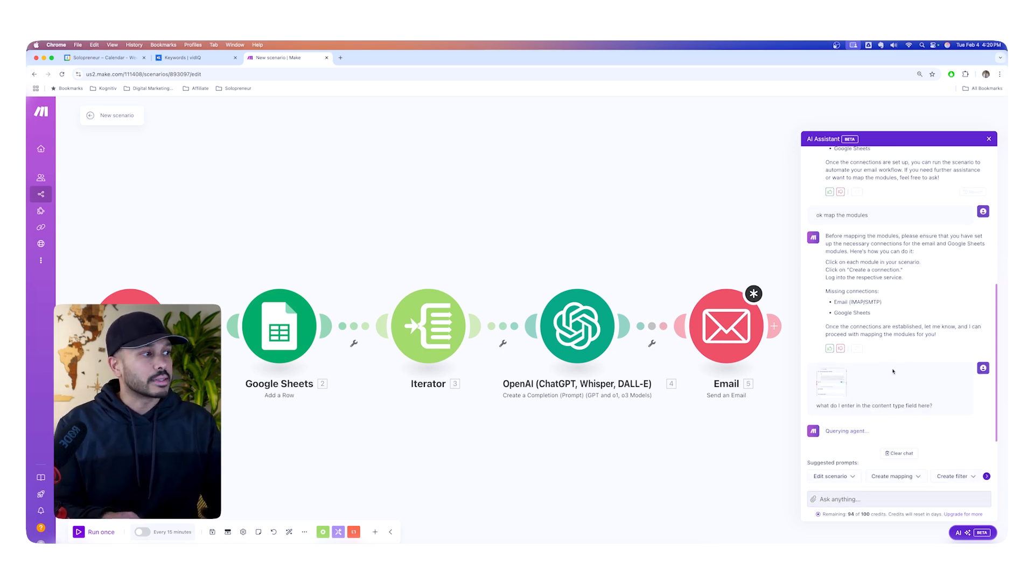
click(725, 325)
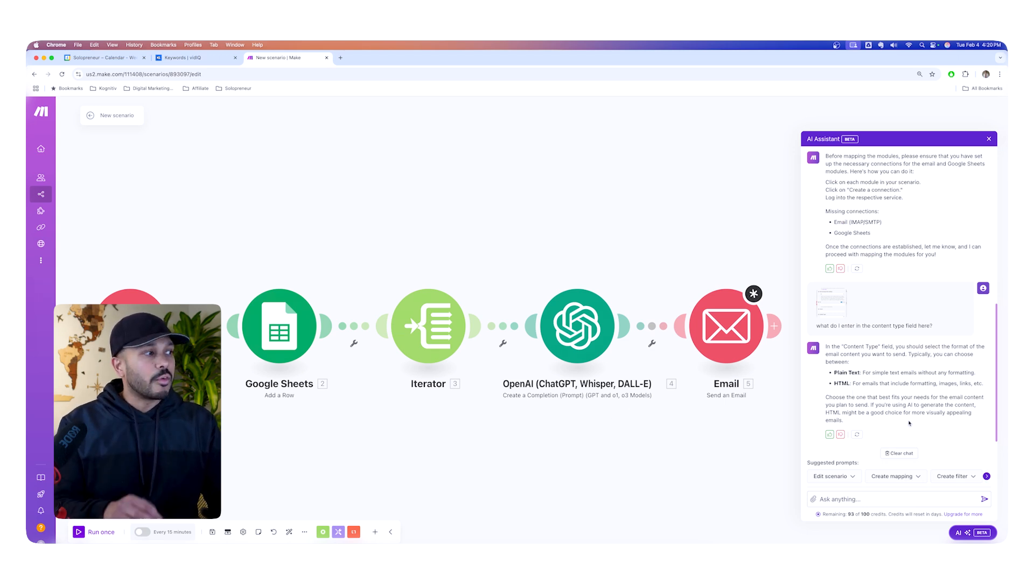
click(896, 499)
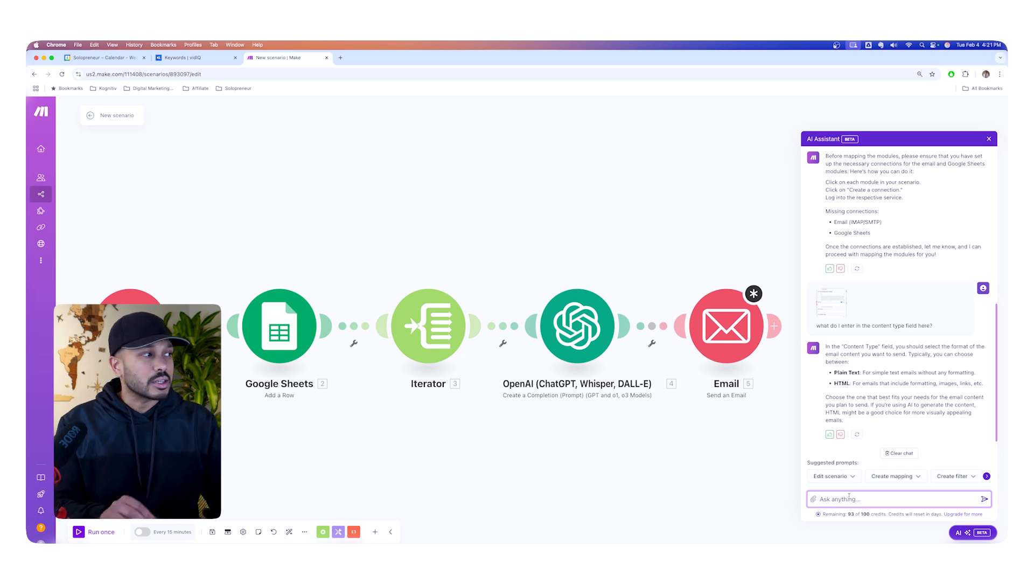
mouse_move(887, 438)
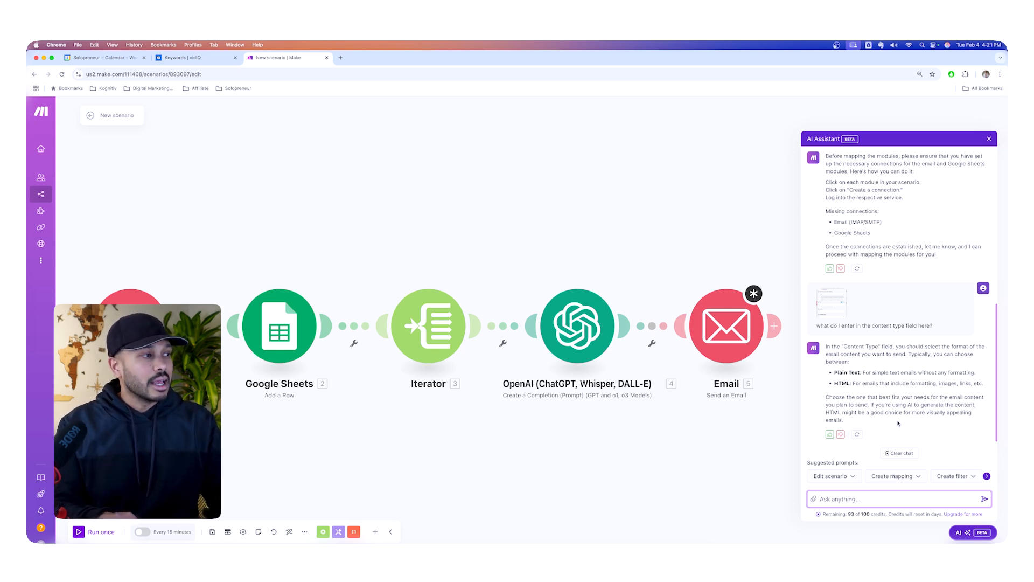
mouse_move(877, 427)
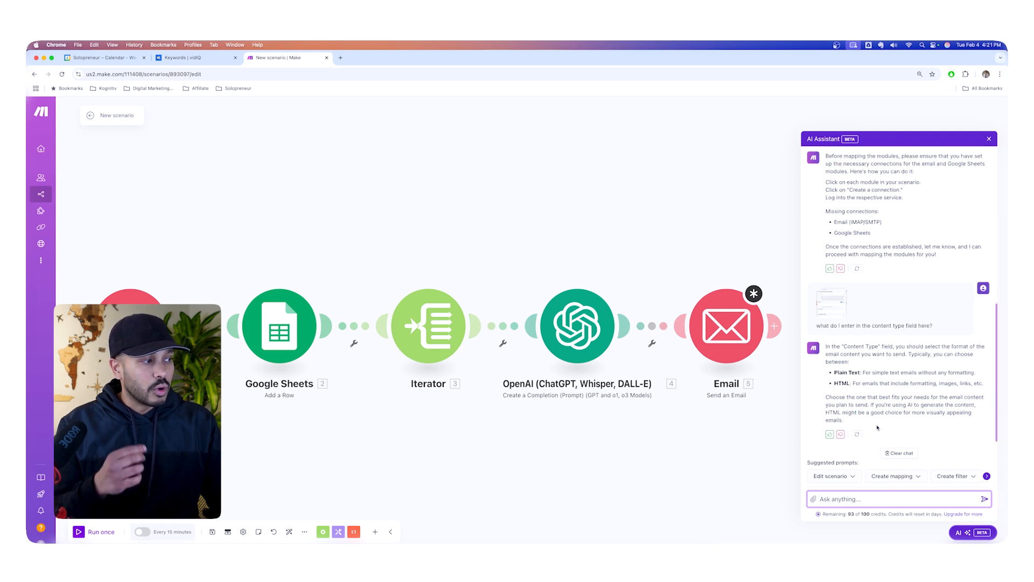
click(287, 58)
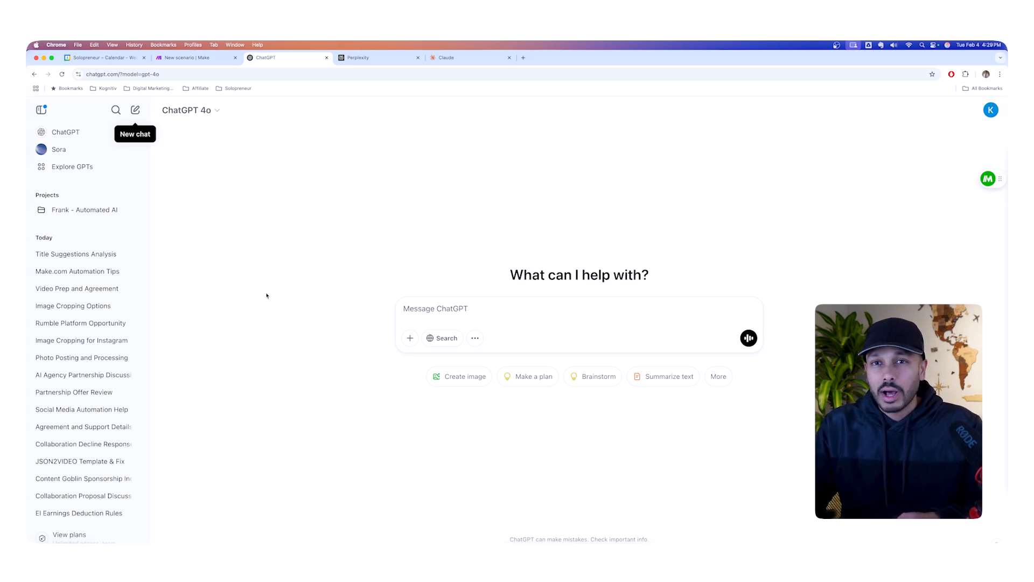
Ask ChatGPT for step-by-step Make.com instructions for the spreadsheet AI-email automation.
click(194, 58)
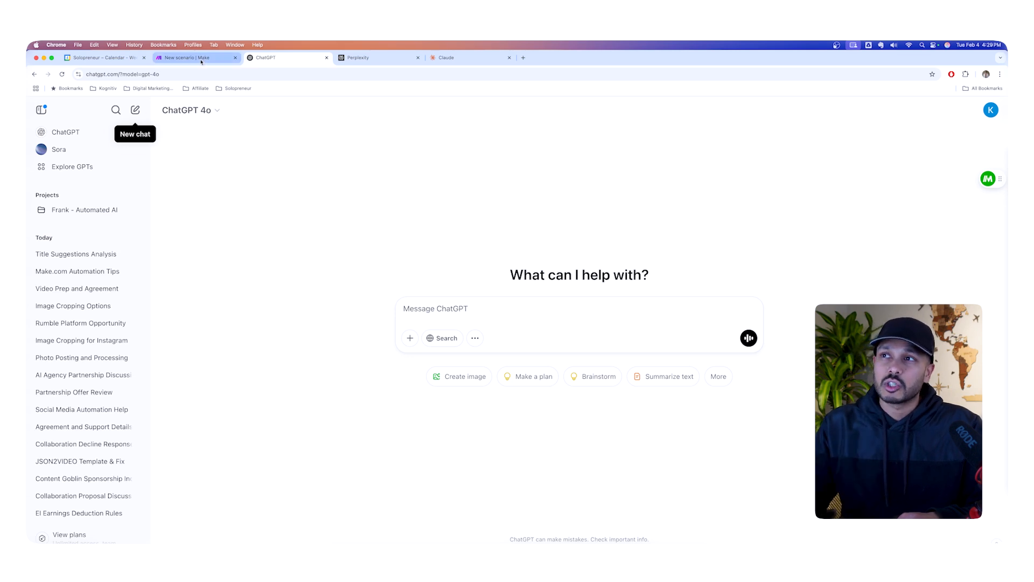
click(283, 58)
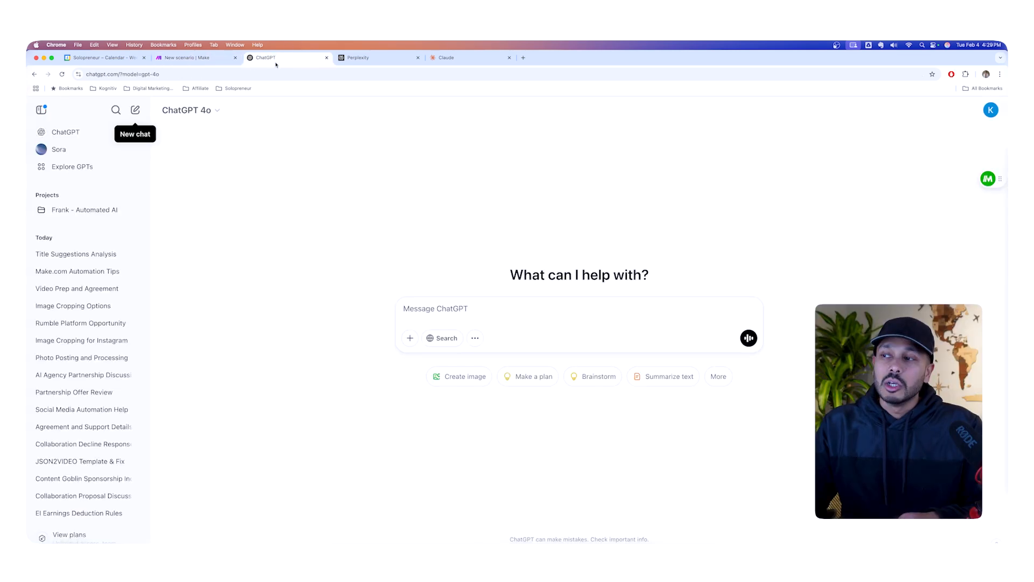
mouse_move(270, 63)
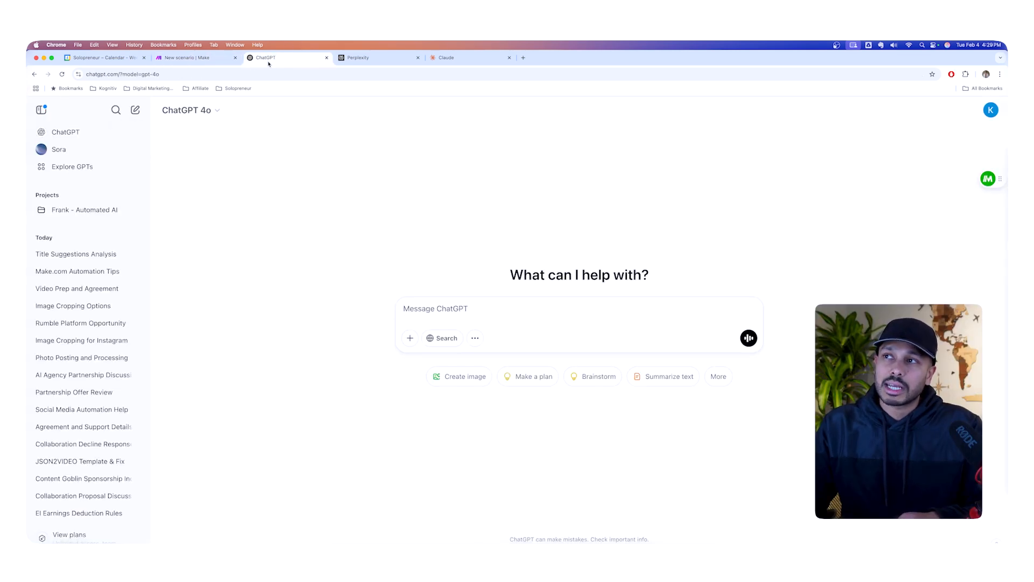
mouse_move(376, 58)
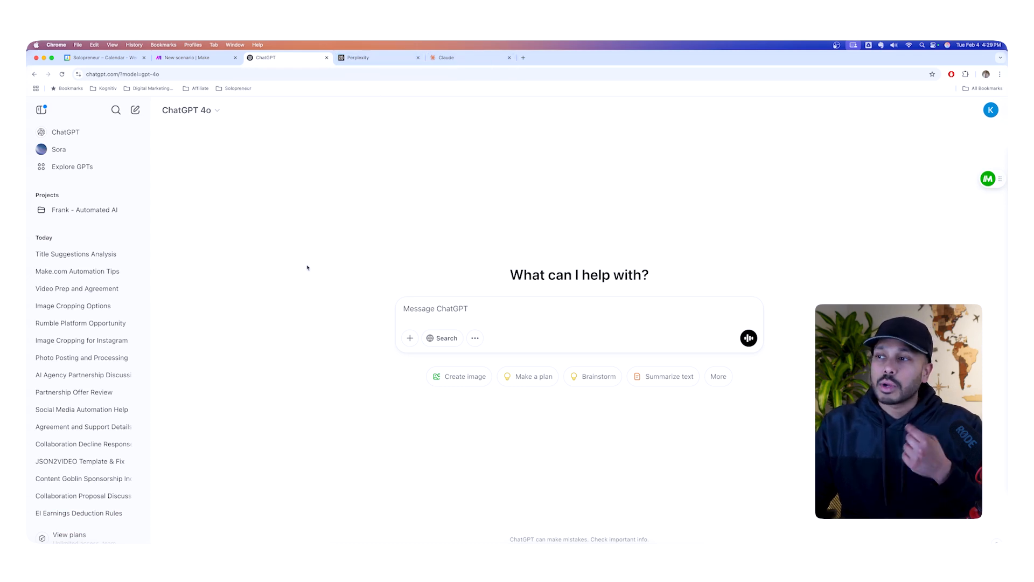
text(I want to create an automation where I add emails to a spreadsheet and then send an email to each of the email addresses when they are added. I want the emails to be written automatically with A.I. - How do I build this in make.com? Give me step-by-step instructions)
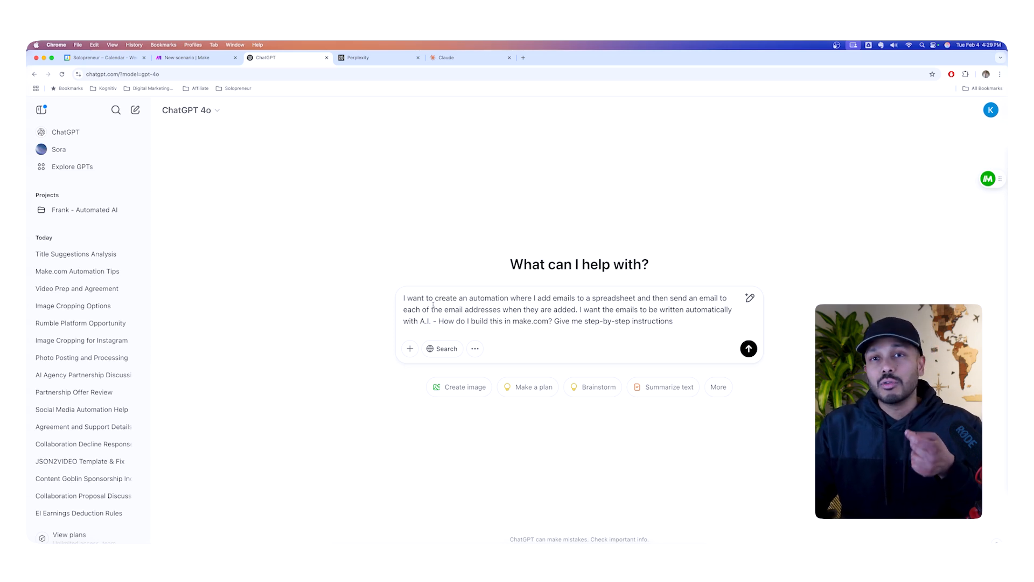
mouse_move(293, 285)
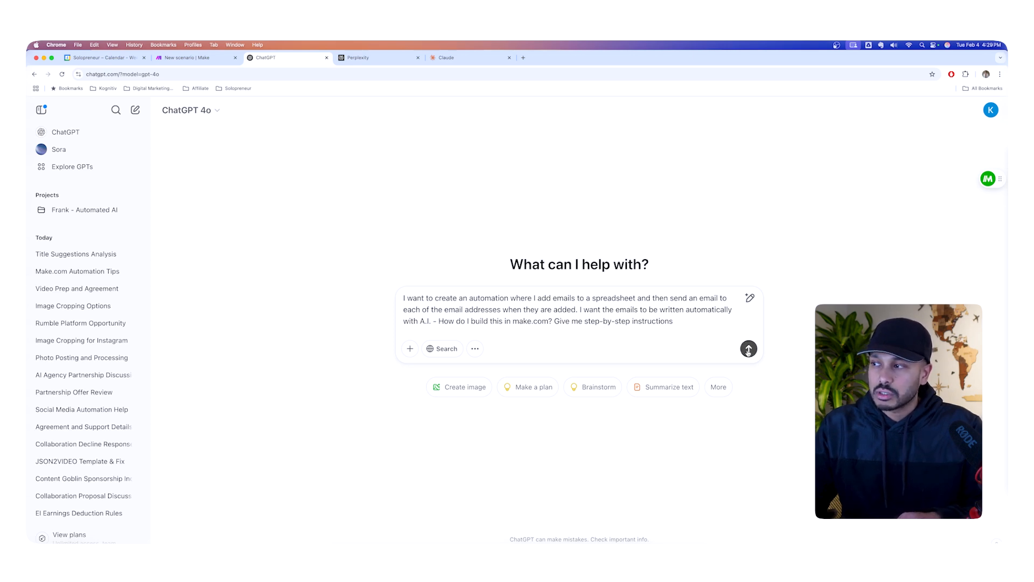
click(749, 348)
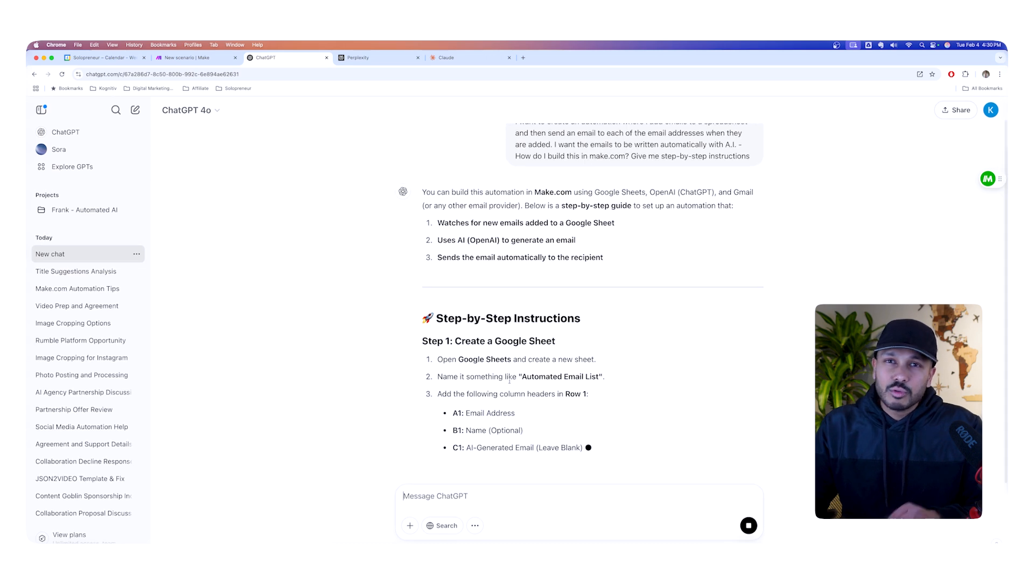
Read through ChatGPT's guide, comparing its steps against the Make scenario's modules.
scroll(down, 3)
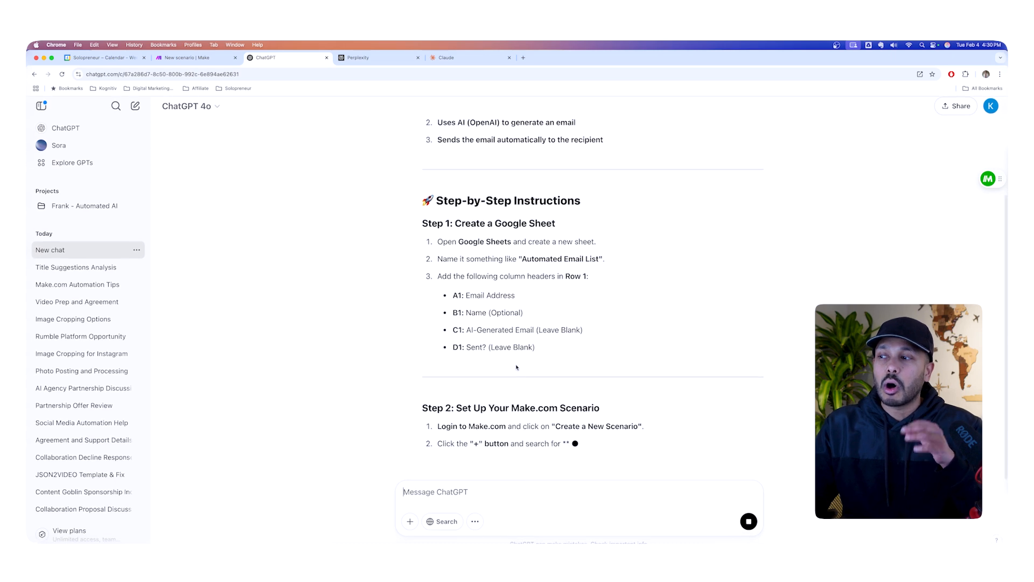
scroll(down, 3)
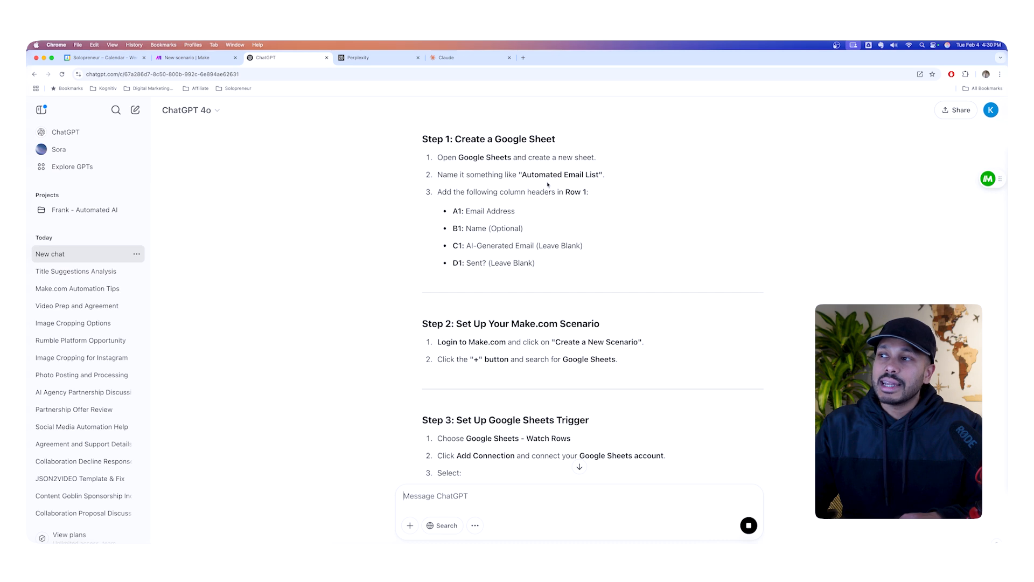
scroll(down, 3)
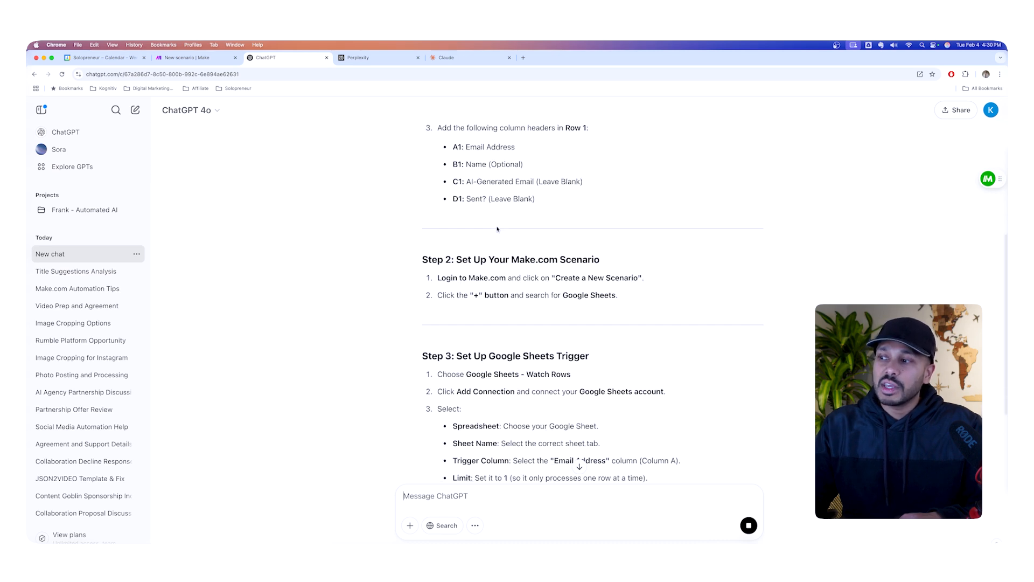
click(196, 58)
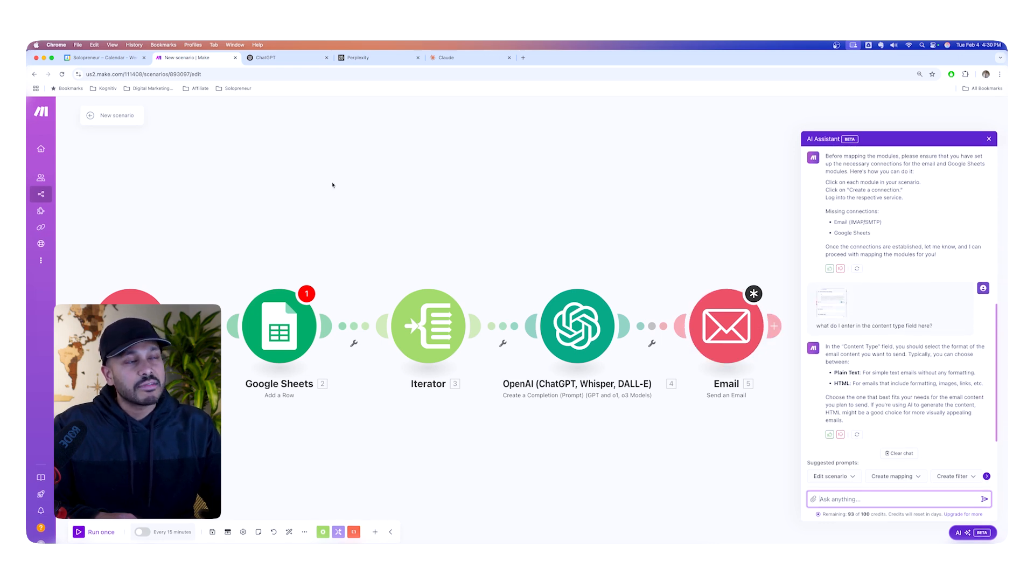
click(284, 57)
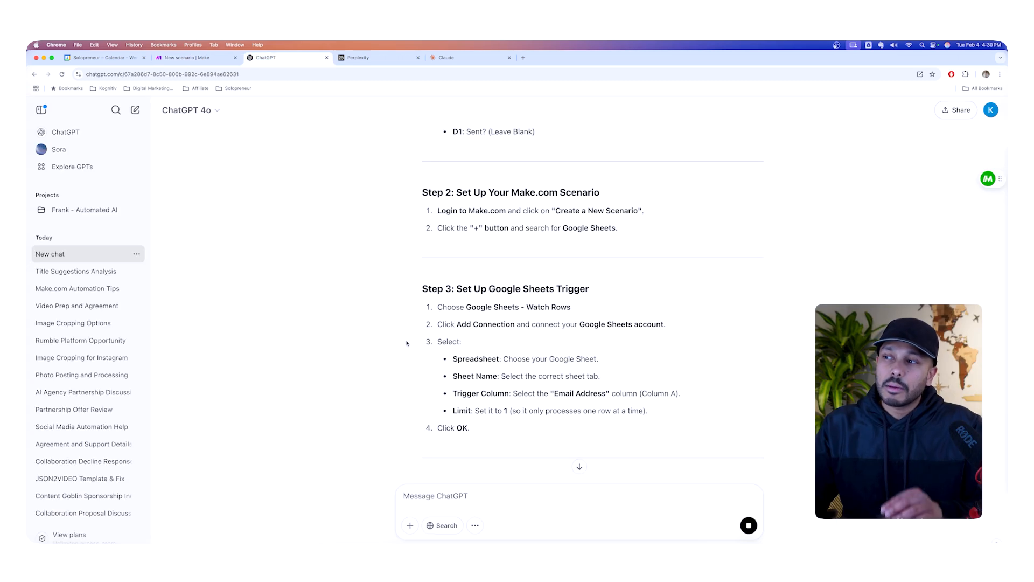
scroll(down, 3)
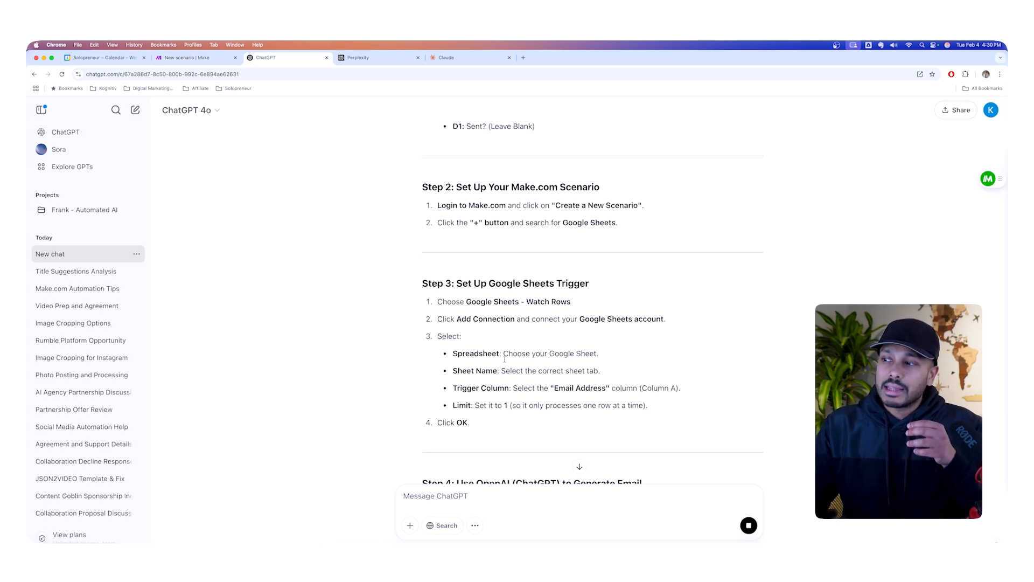
click(191, 57)
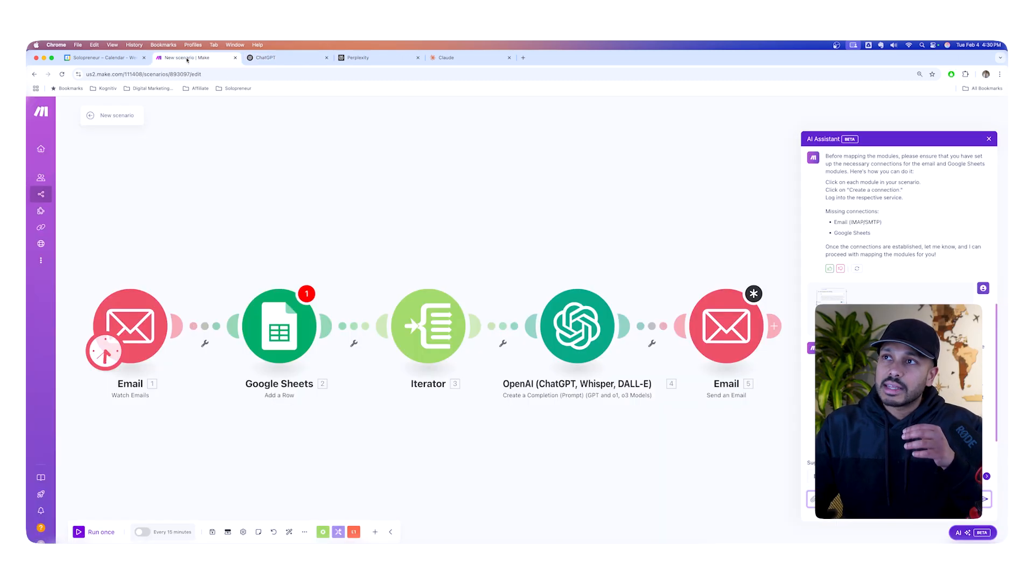
click(287, 57)
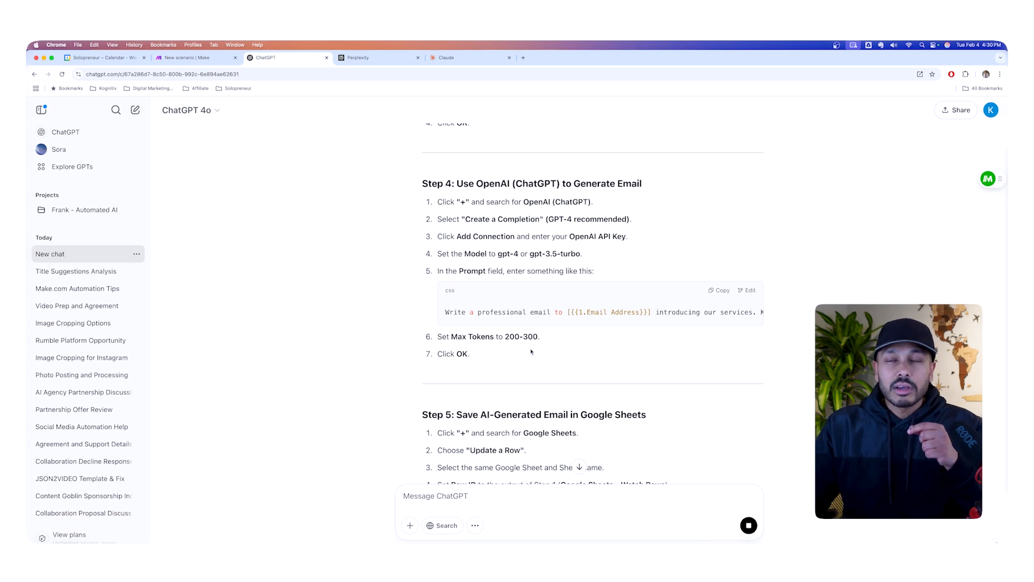
scroll(down, 3)
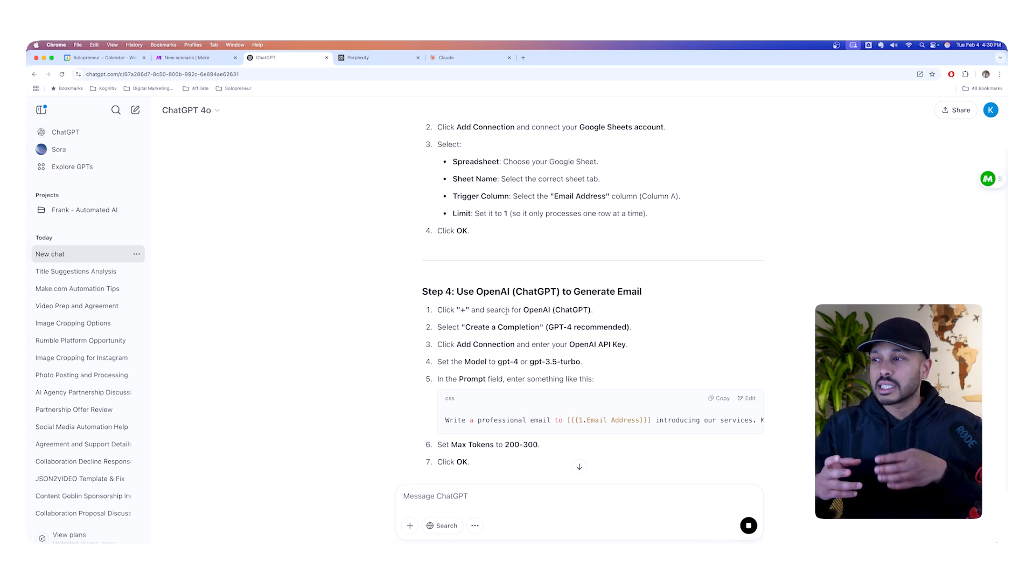
click(197, 58)
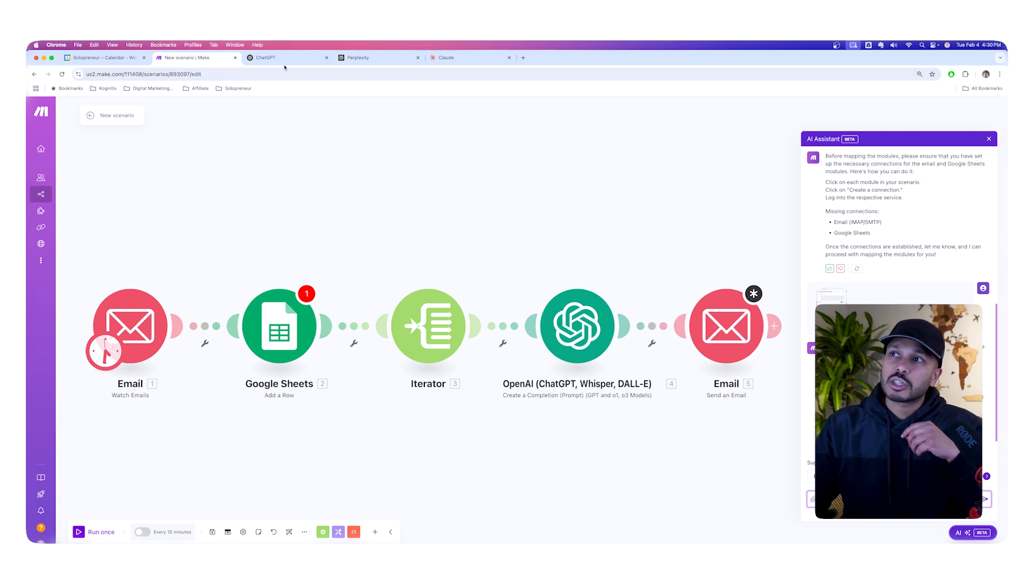
click(277, 58)
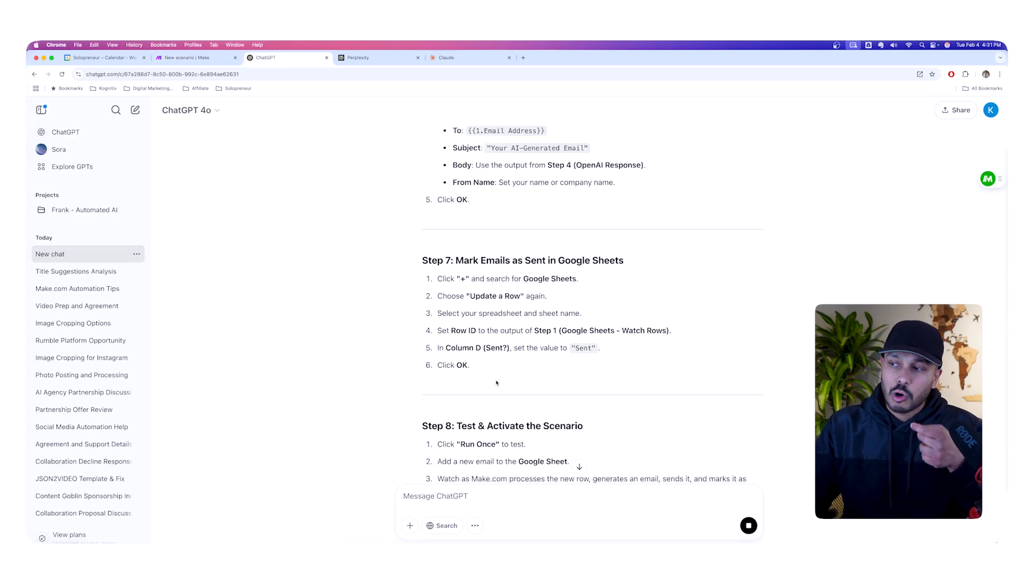
Check ChatGPT's final five-module overview against the Make scenario, then open the toolbar menu.
scroll(down, 3)
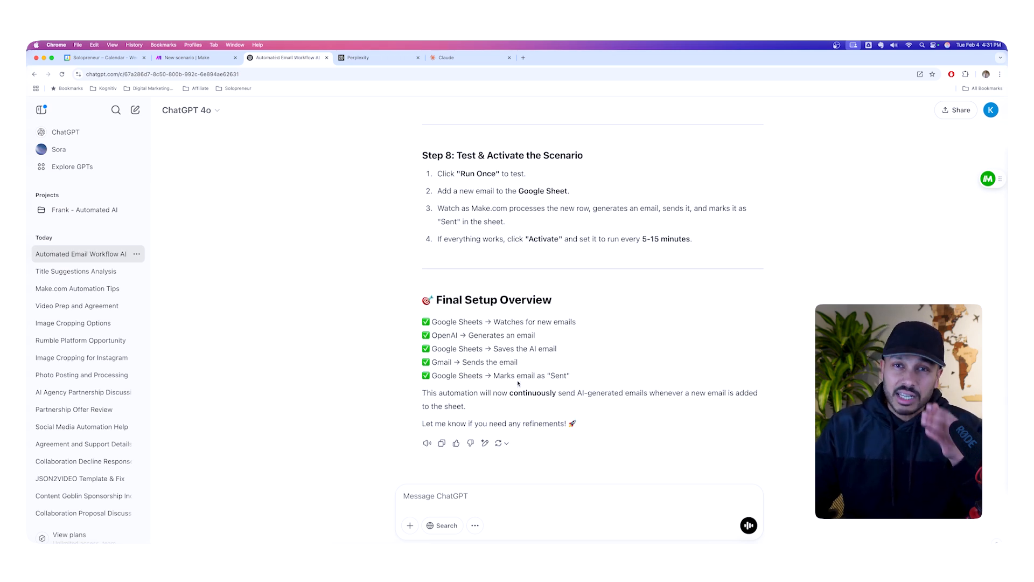
click(191, 58)
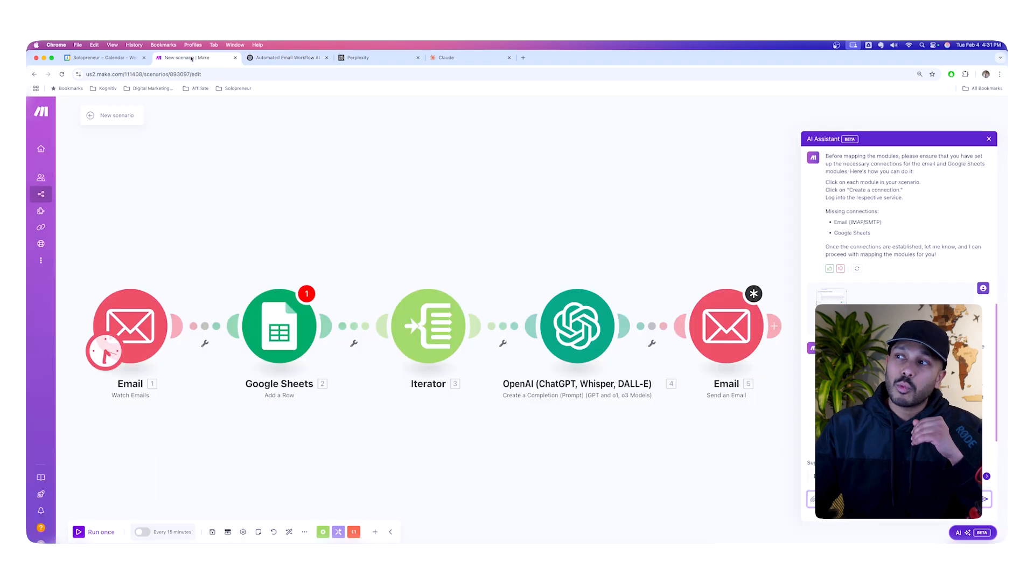
mouse_move(525, 358)
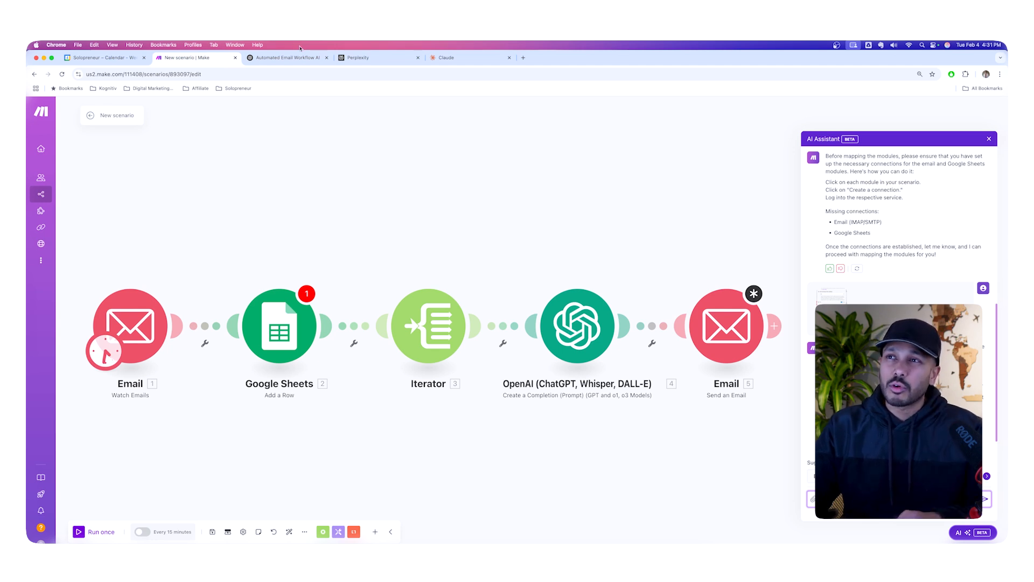
click(287, 58)
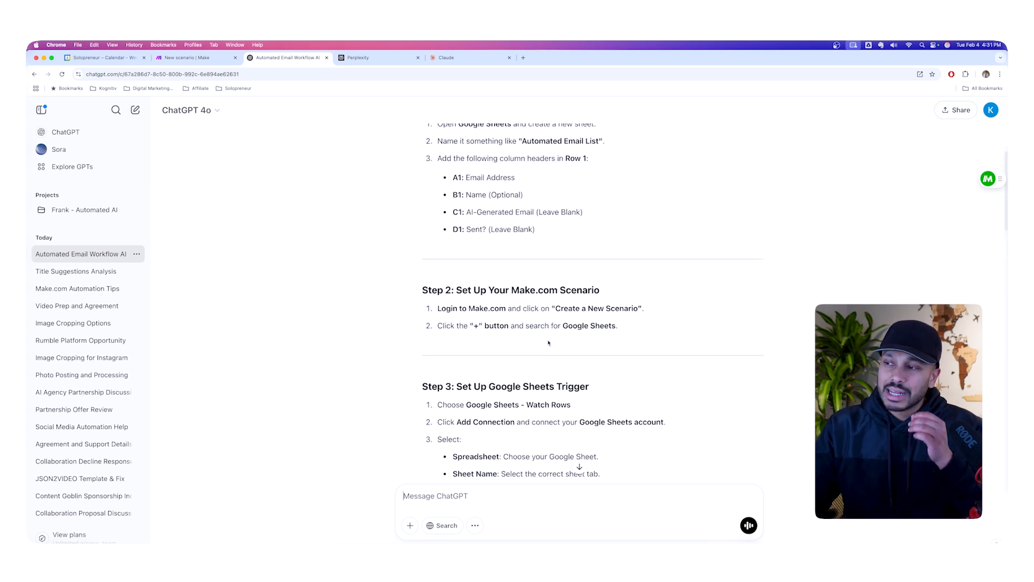
click(191, 57)
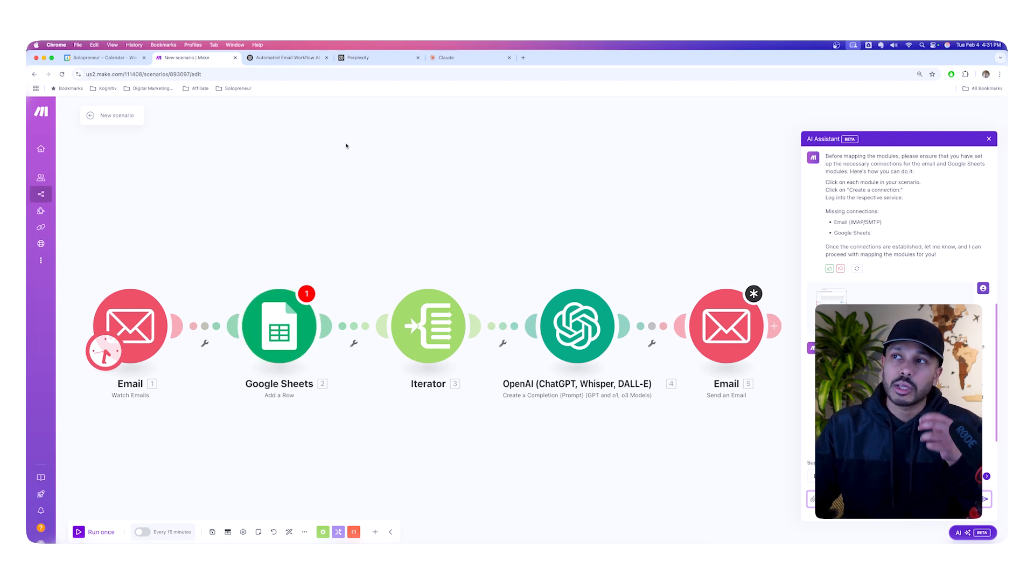
click(285, 57)
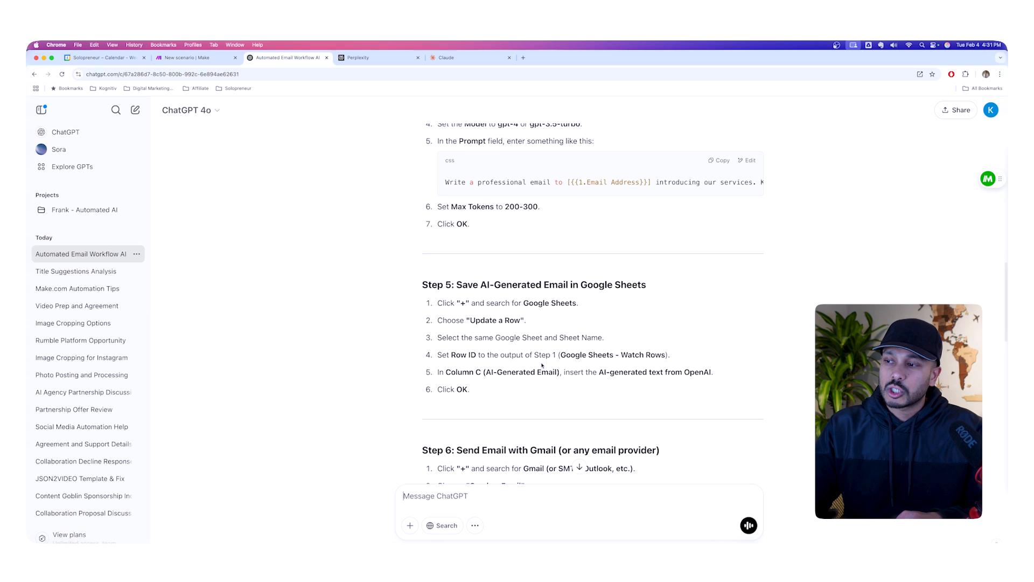
click(409, 525)
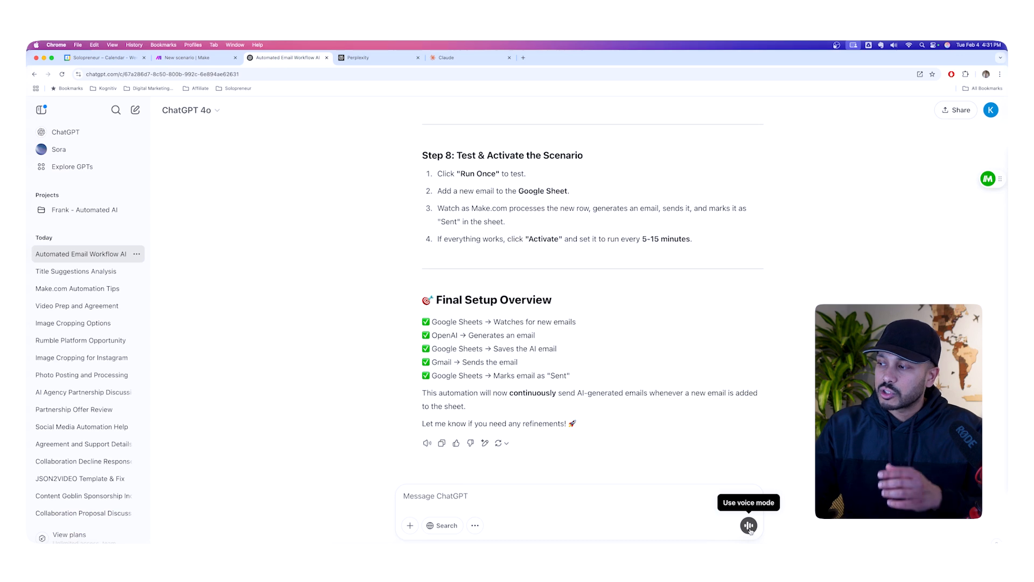
mouse_move(398, 290)
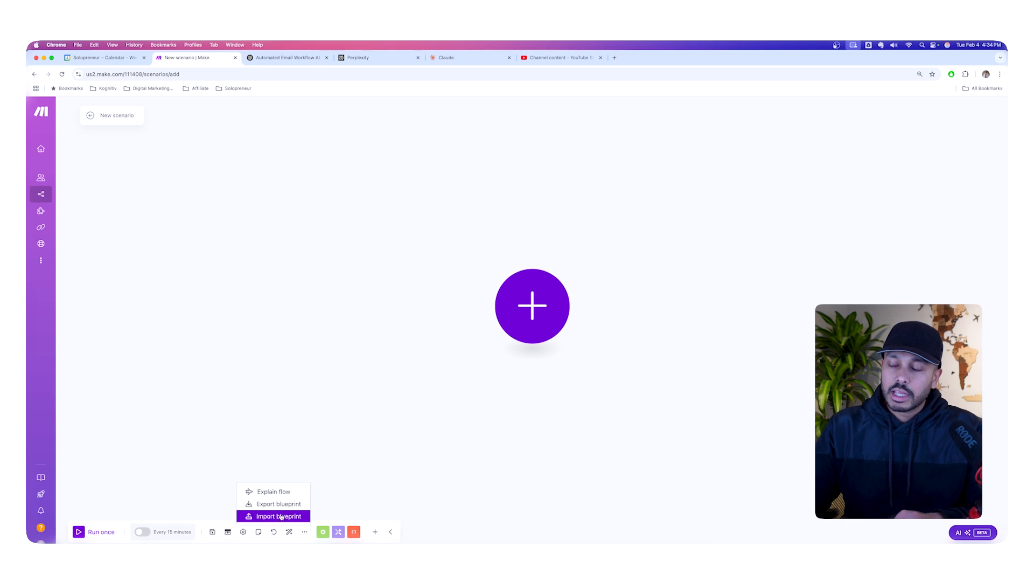
Import the Solopreneur Automated AI Avatar .json blueprint from Downloads into the scenario.
click(278, 516)
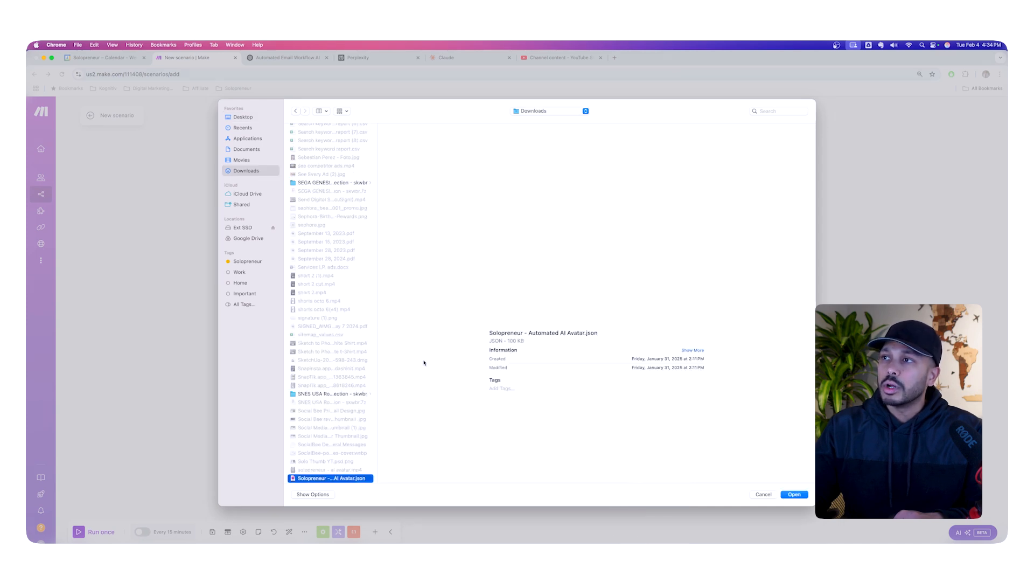
click(794, 494)
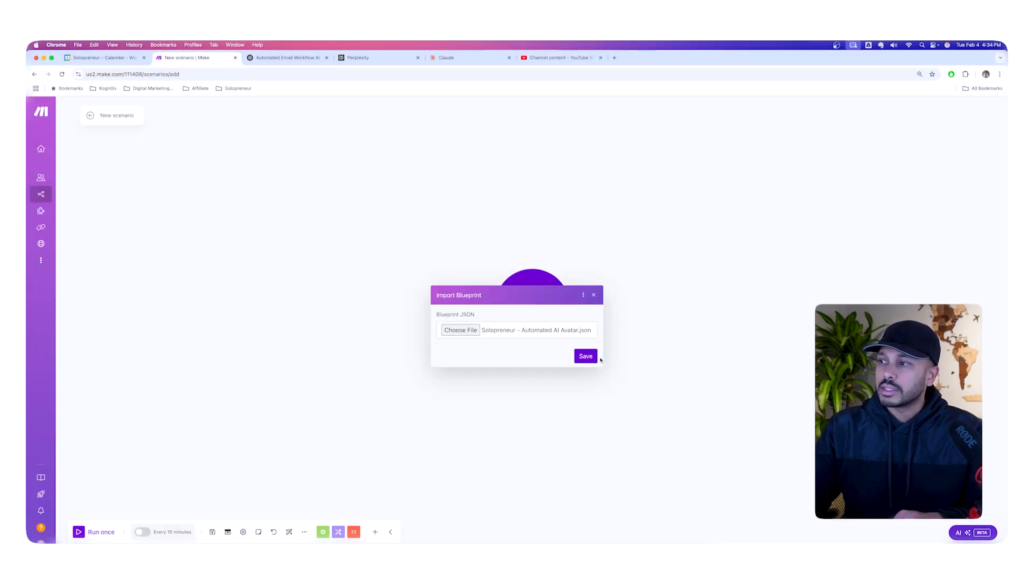
click(584, 355)
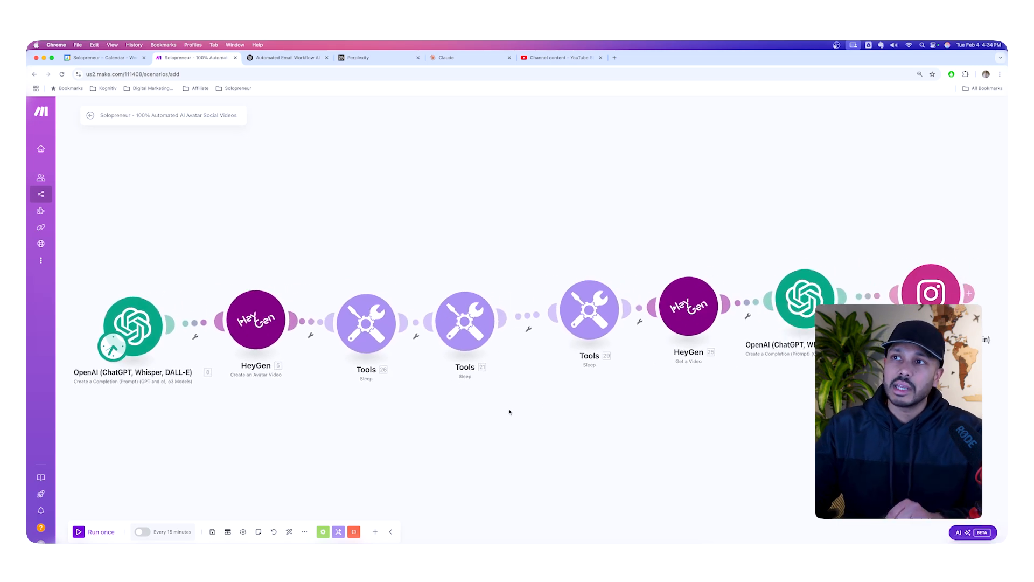
mouse_move(192, 169)
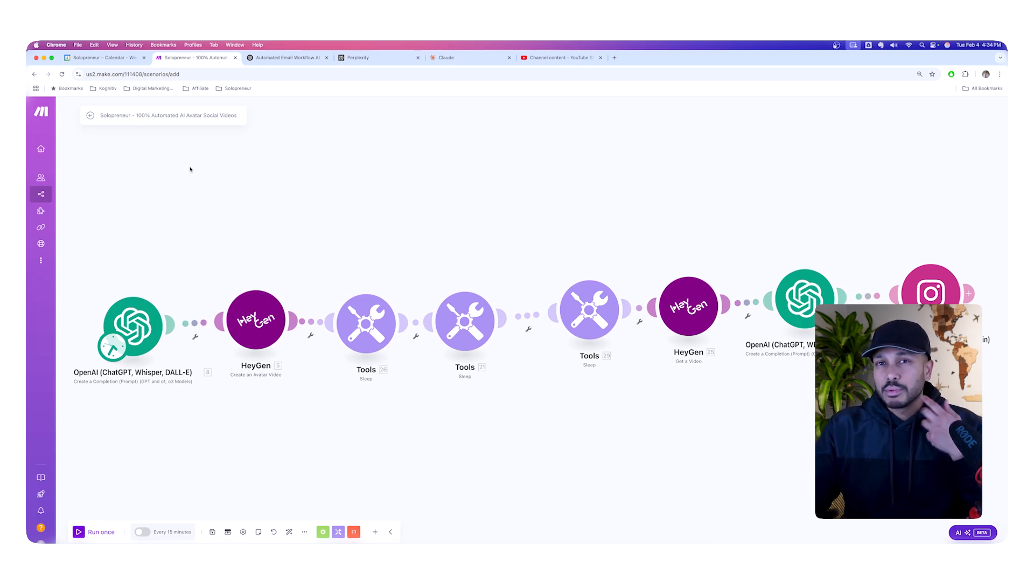
mouse_move(302, 225)
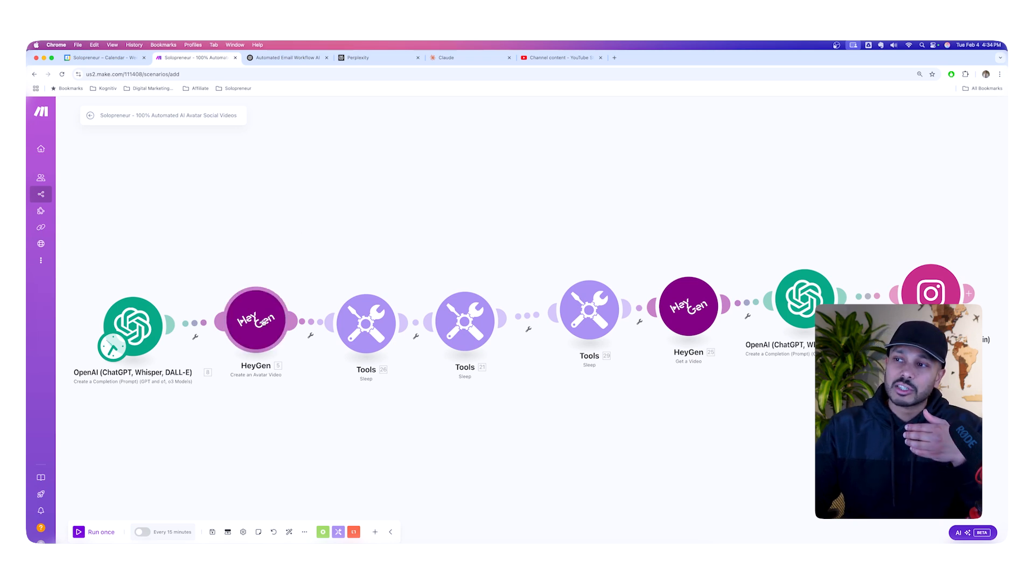
Inspect the HeyGen Create an Avatar Video module's voice settings, then switch to the YouTube tutorial.
click(255, 321)
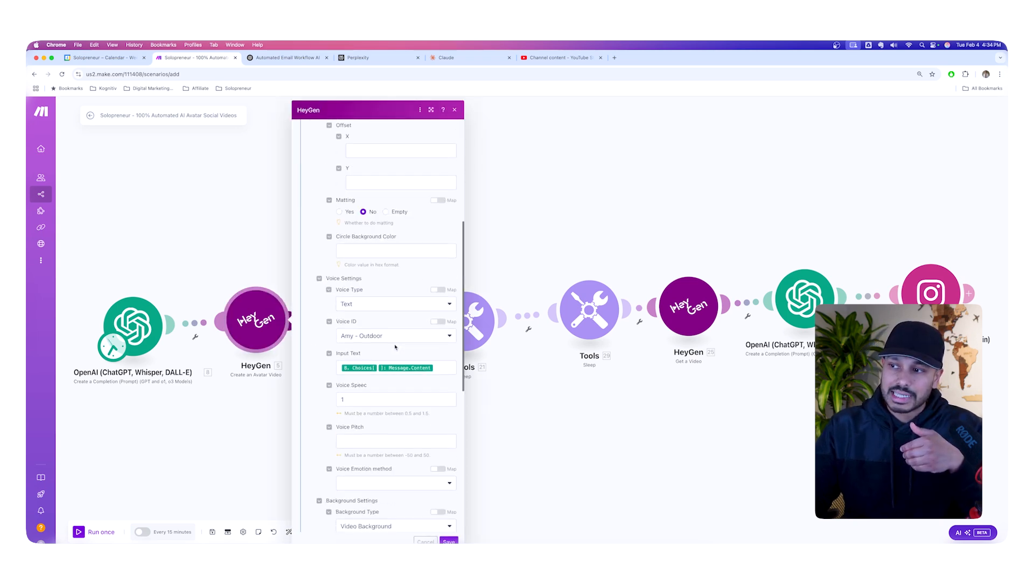
click(560, 58)
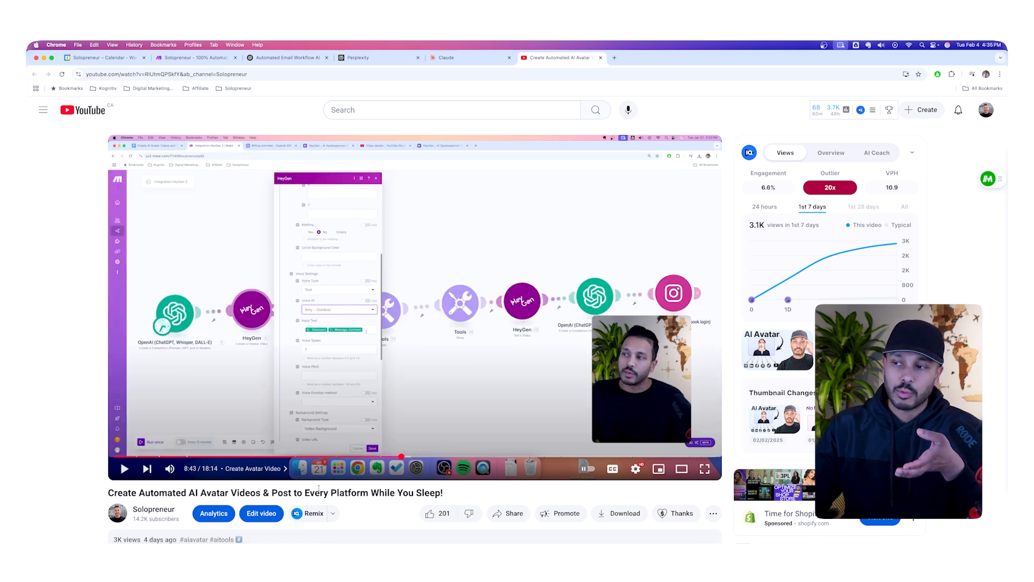
mouse_move(402, 457)
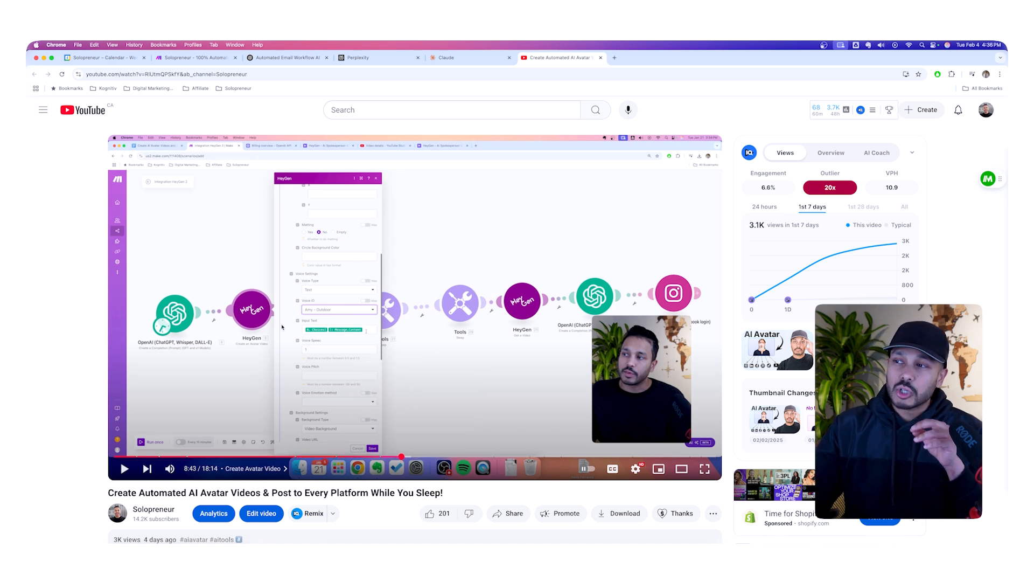
mouse_move(487, 338)
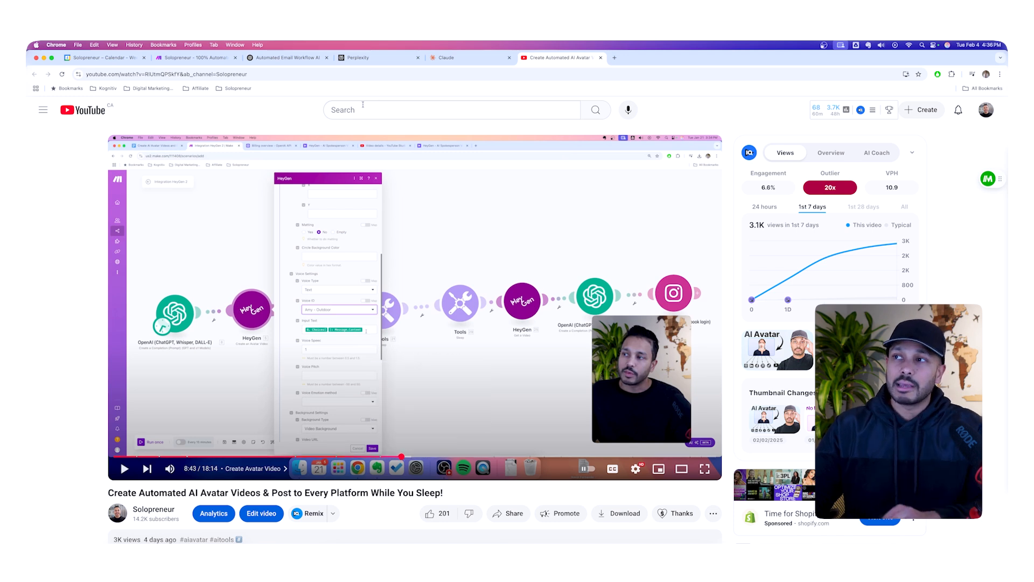
text(make.com social media auto)
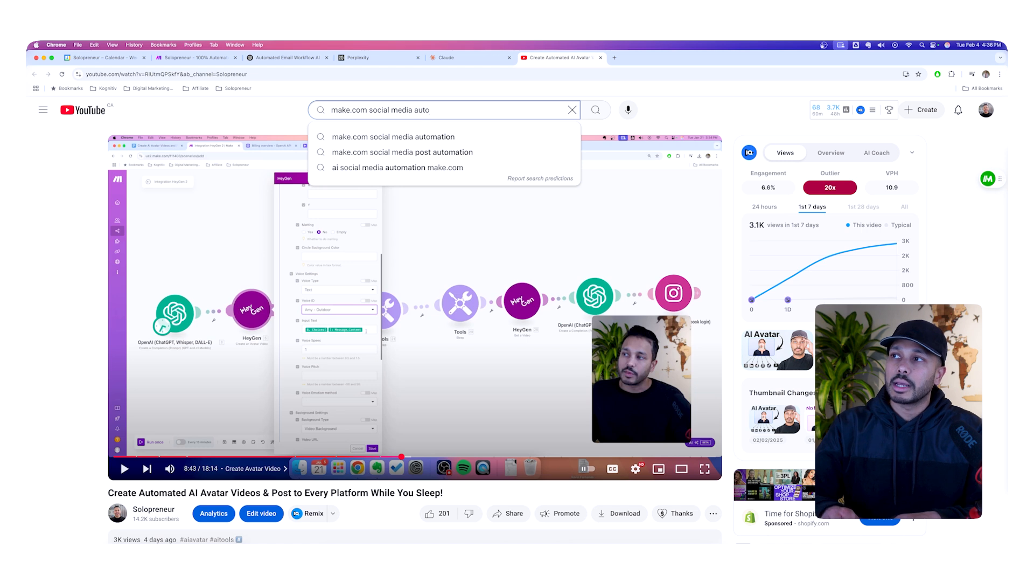
Search YouTube for 'make.com social media automation' and scroll through the tutorial results.
click(395, 136)
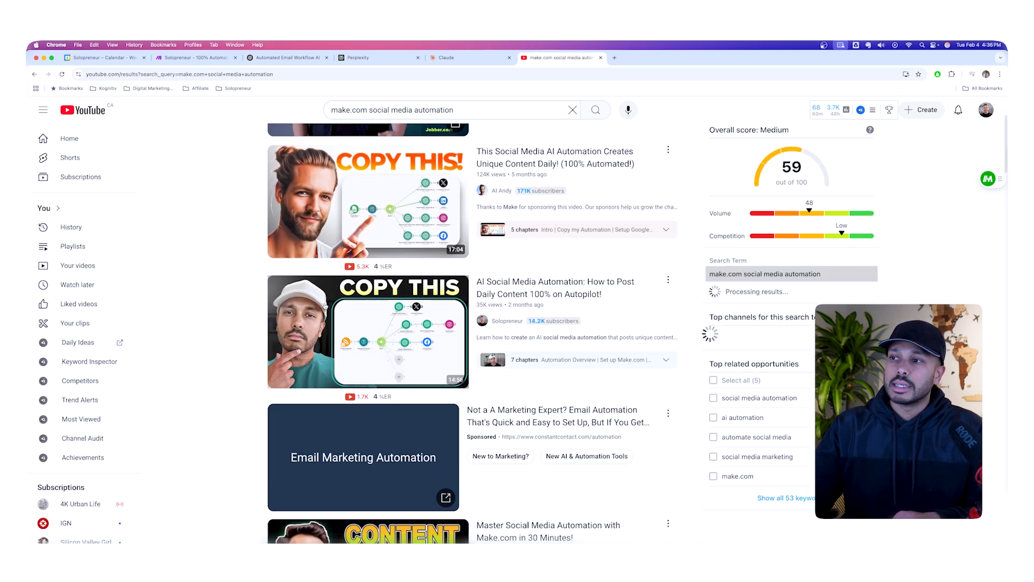
scroll(down, 3)
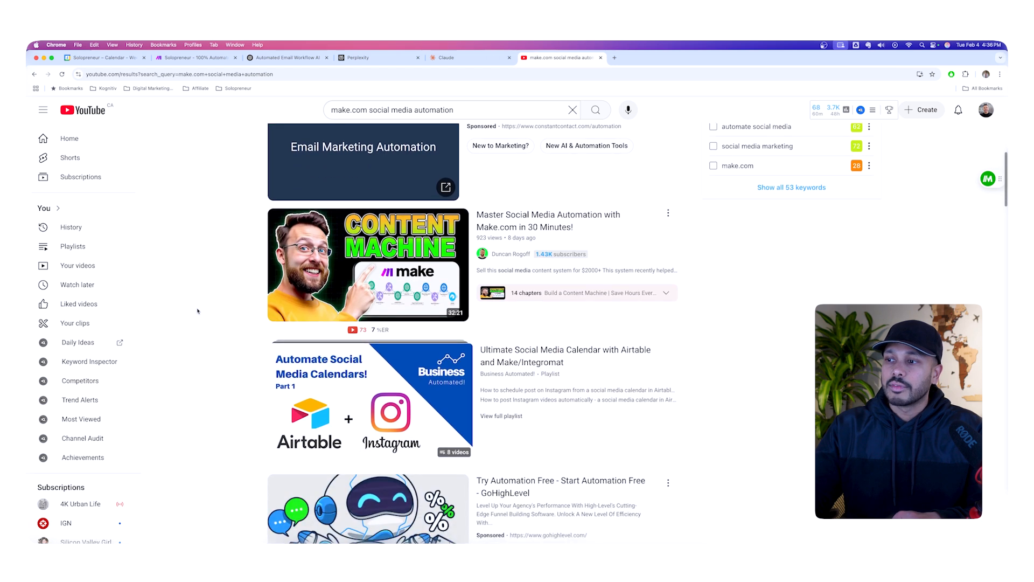
scroll(down, 3)
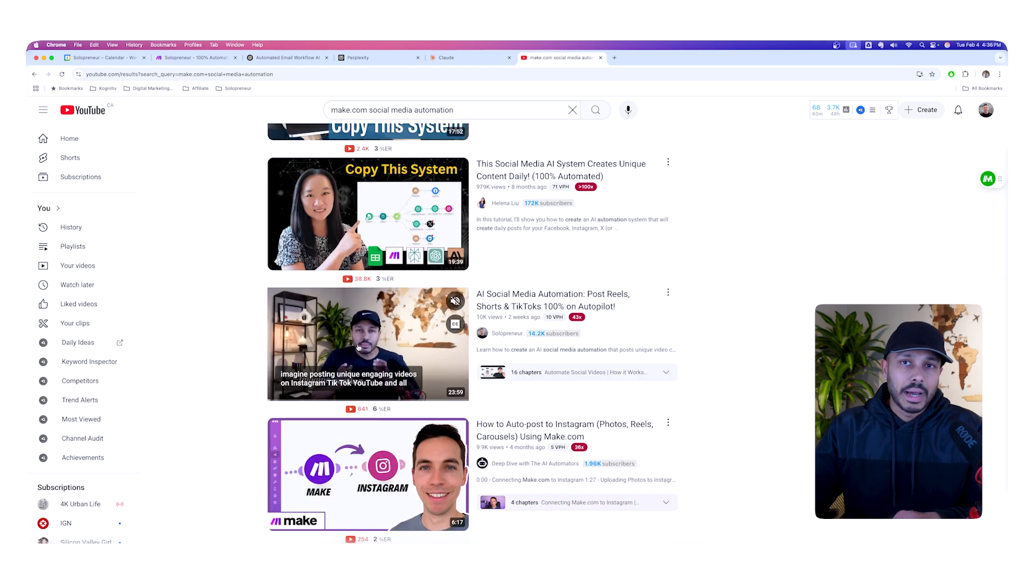
mouse_move(368, 343)
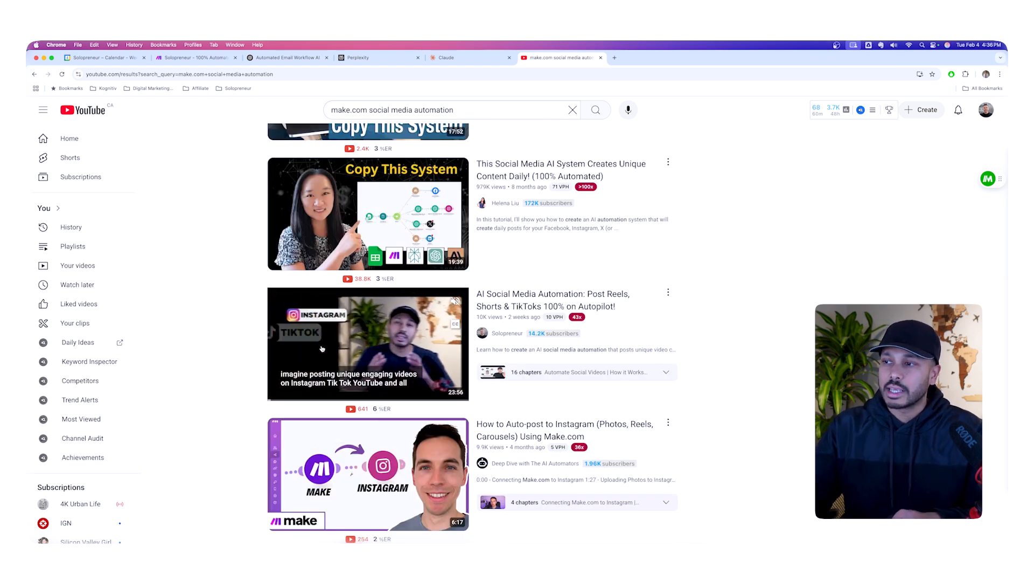